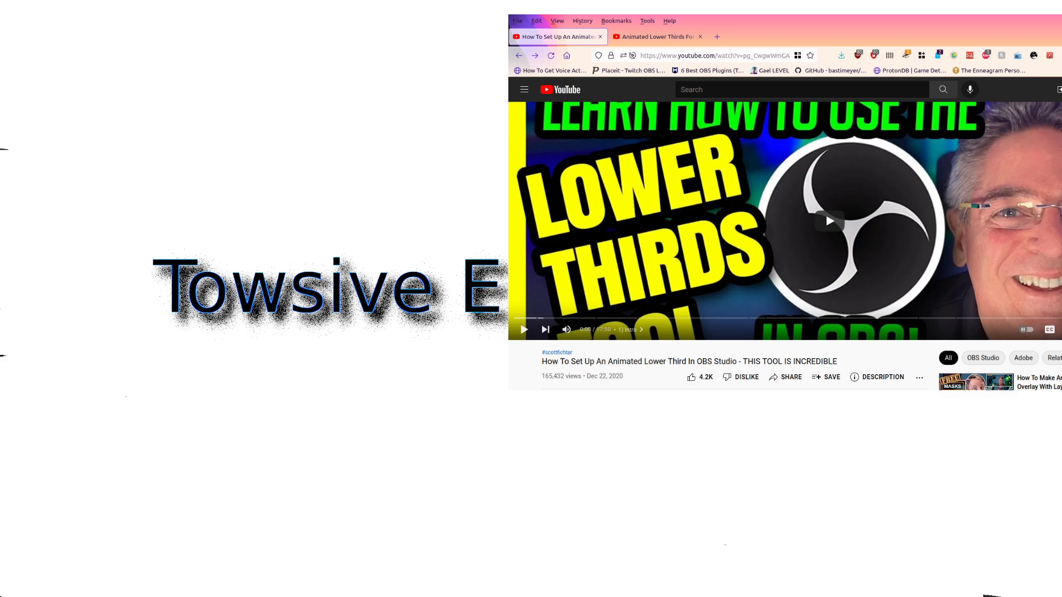
Scroll the current video page, then switch to the 'Animated Lower Thirds For OBS' tab.
{"action": "scroll", "scroll_direction": "down", "scroll_amount": 3}
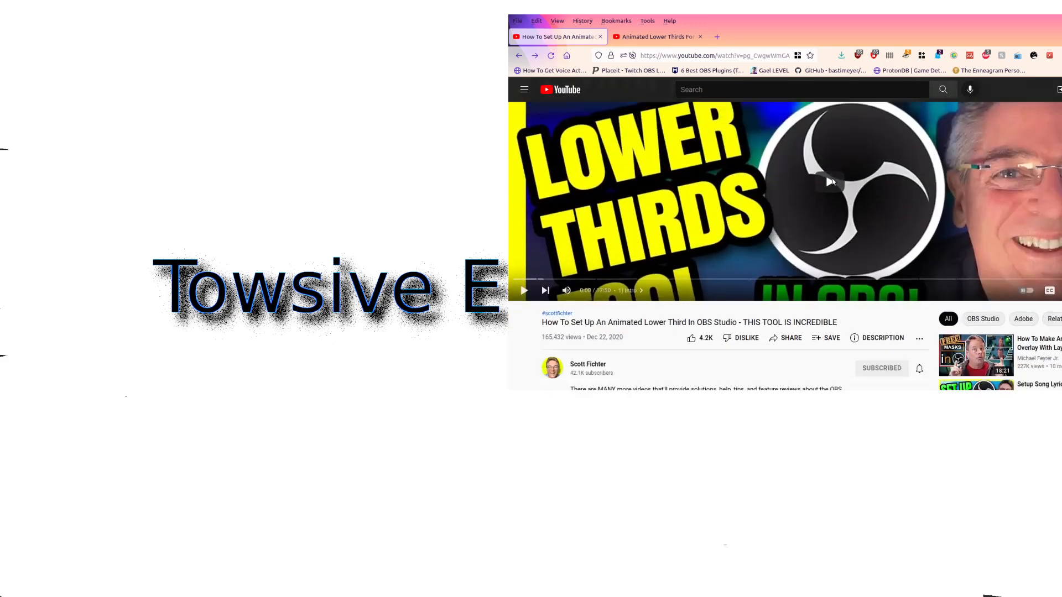
{"action": "scroll", "scroll_direction": "down", "scroll_amount": 3}
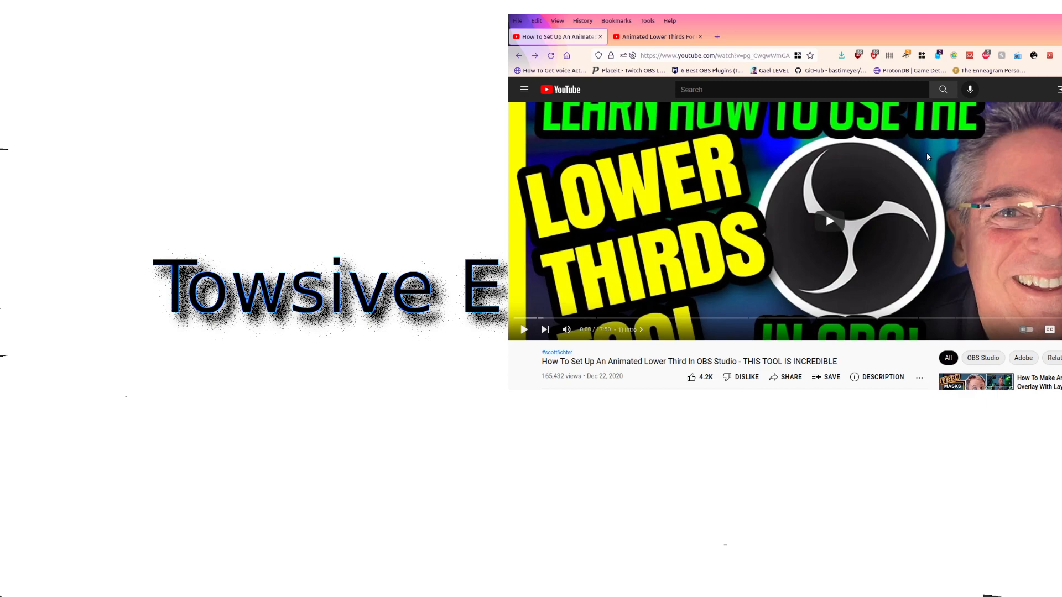
{"action": "mouse_move", "coordinate": [657, 36]}
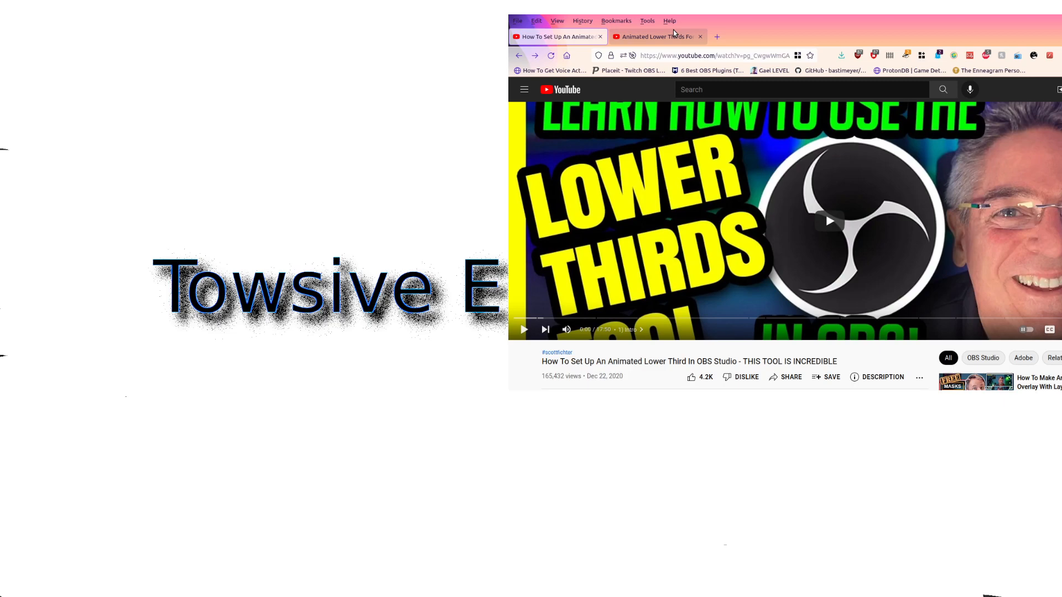
{"action": "left_click", "coordinate": [653, 36]}
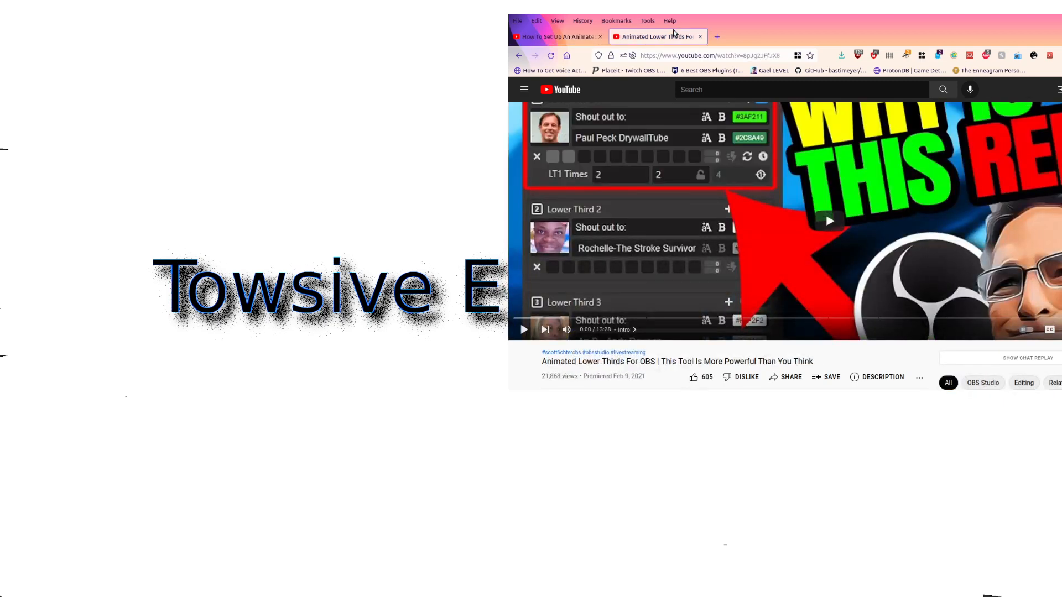
{"action": "mouse_move", "coordinate": [712, 212]}
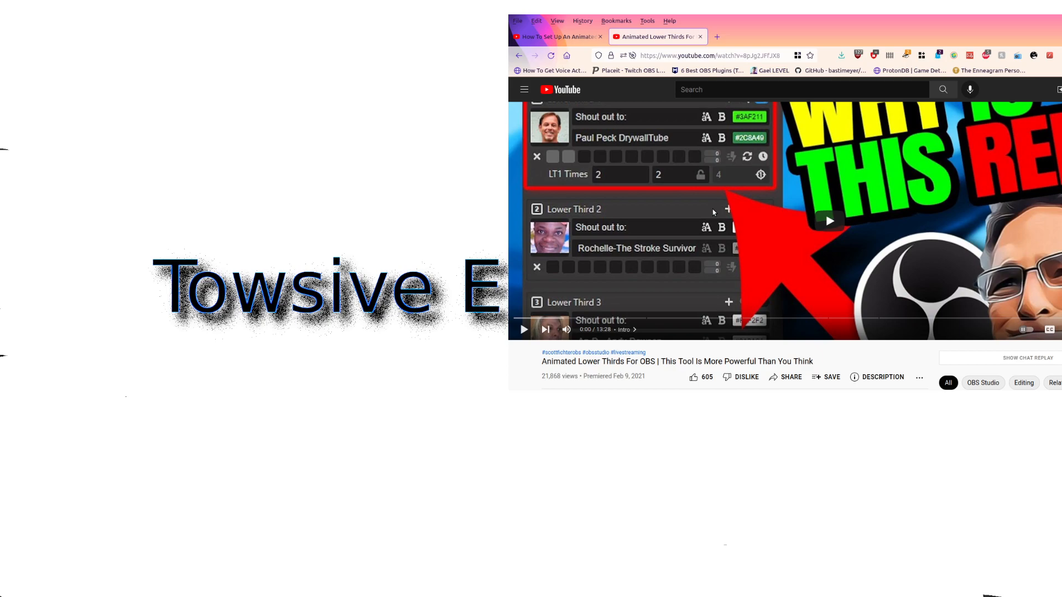
{"action": "mouse_move", "coordinate": [817, 190]}
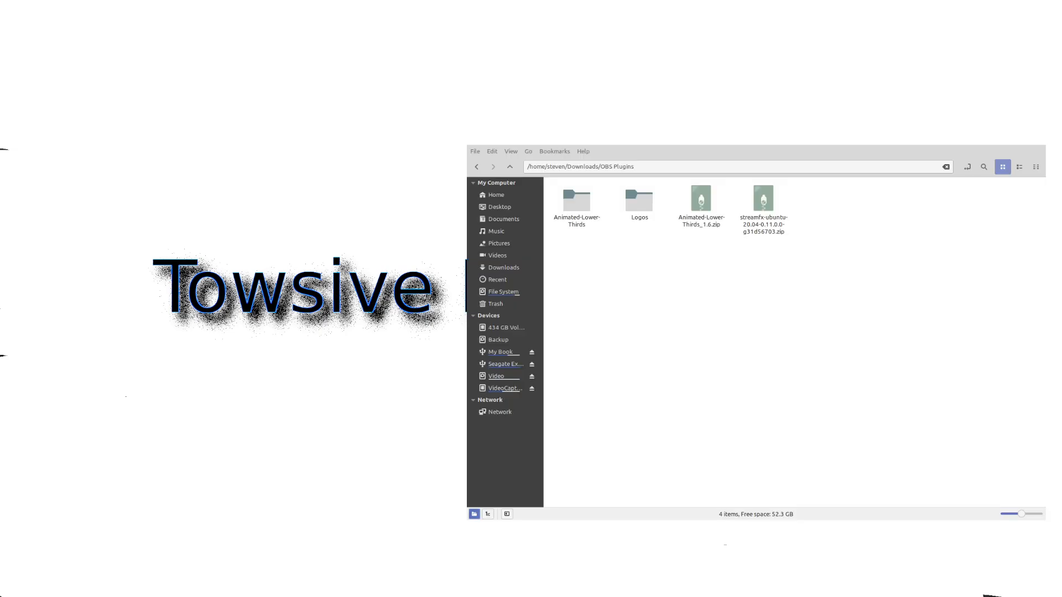
{"action": "mouse_move", "coordinate": [623, 151]}
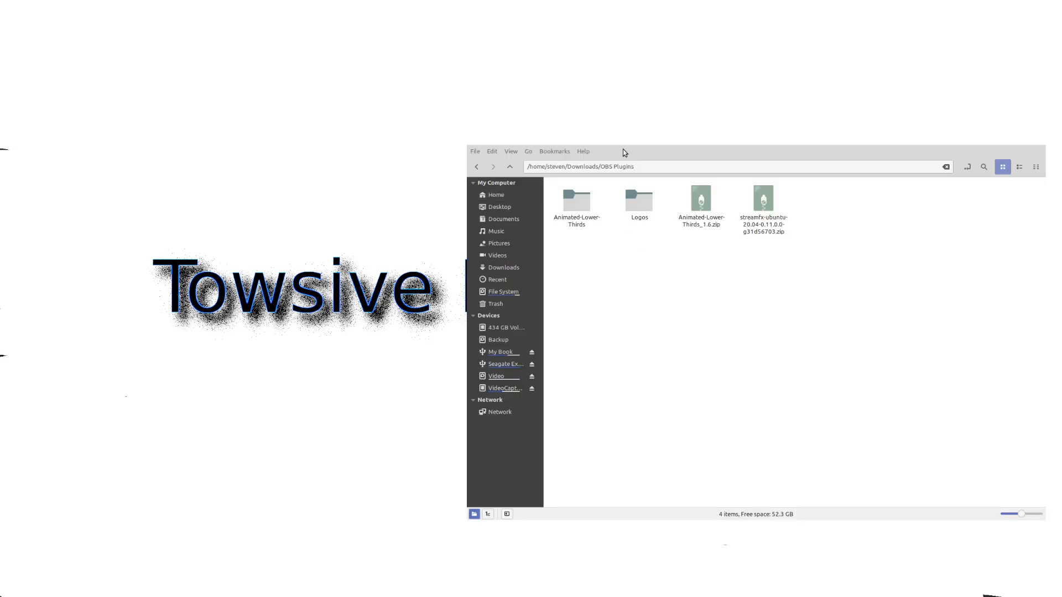
{"action": "mouse_move", "coordinate": [576, 201]}
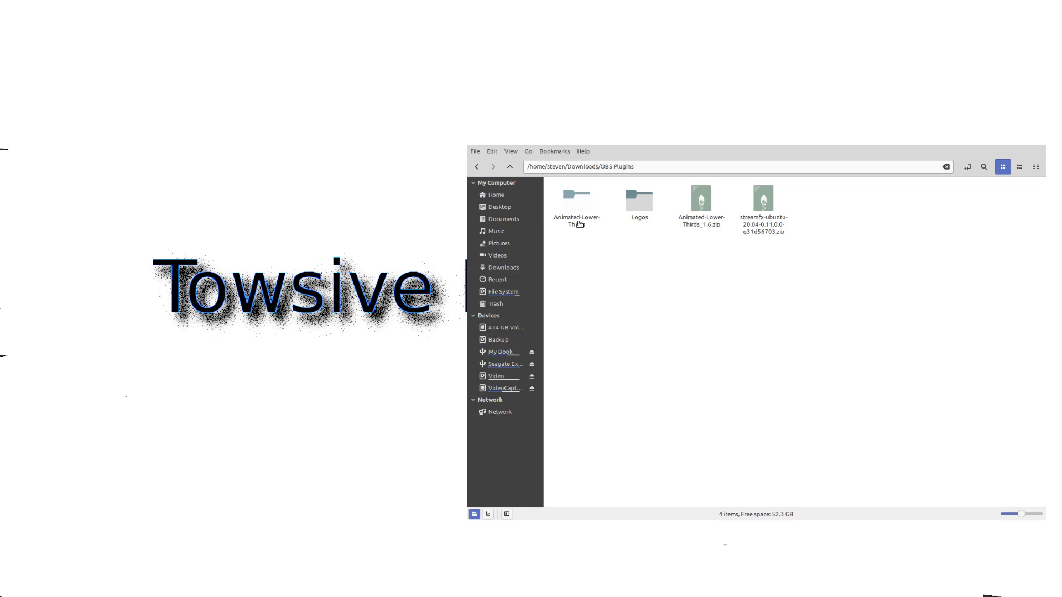
In Nemo, open Animated-Lower-Thirds and then its 'lower thirds' subfolder.
{"action": "double_click", "coordinate": [576, 198]}
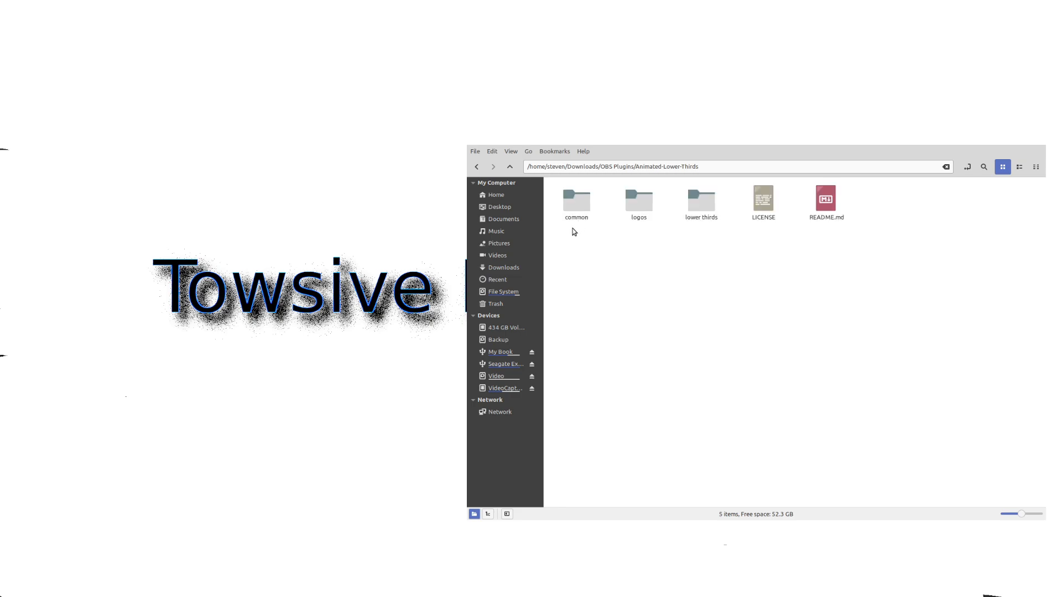
{"action": "mouse_move", "coordinate": [805, 251]}
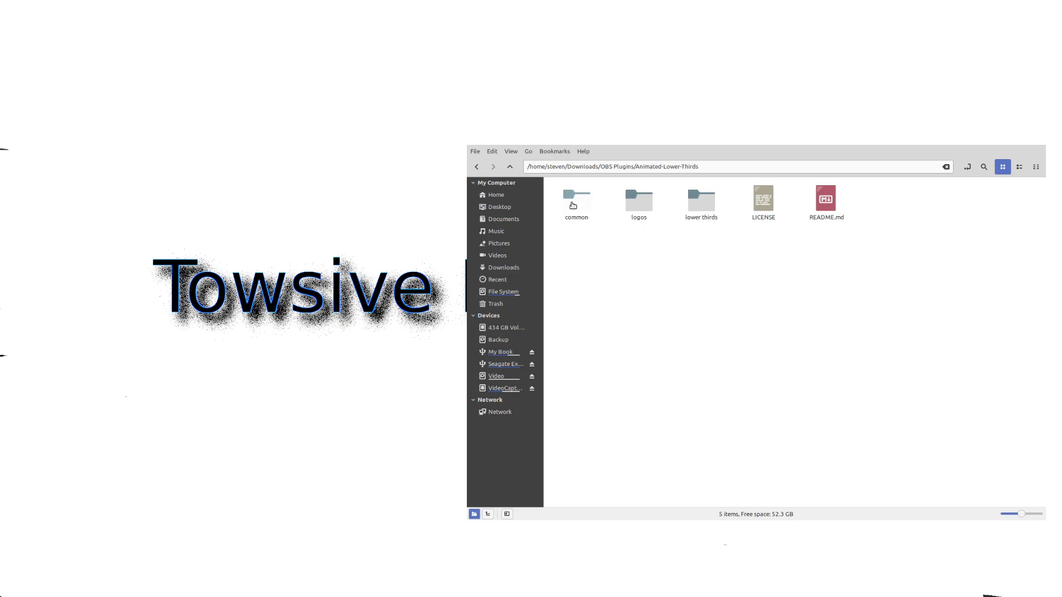
{"action": "mouse_move", "coordinate": [713, 218]}
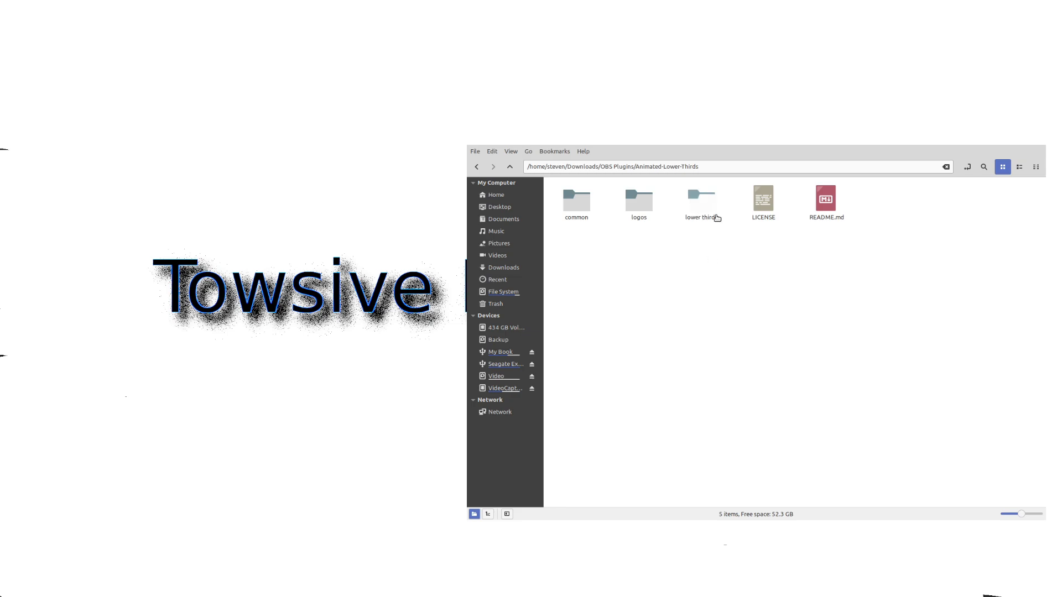
{"action": "double_click", "coordinate": [702, 199]}
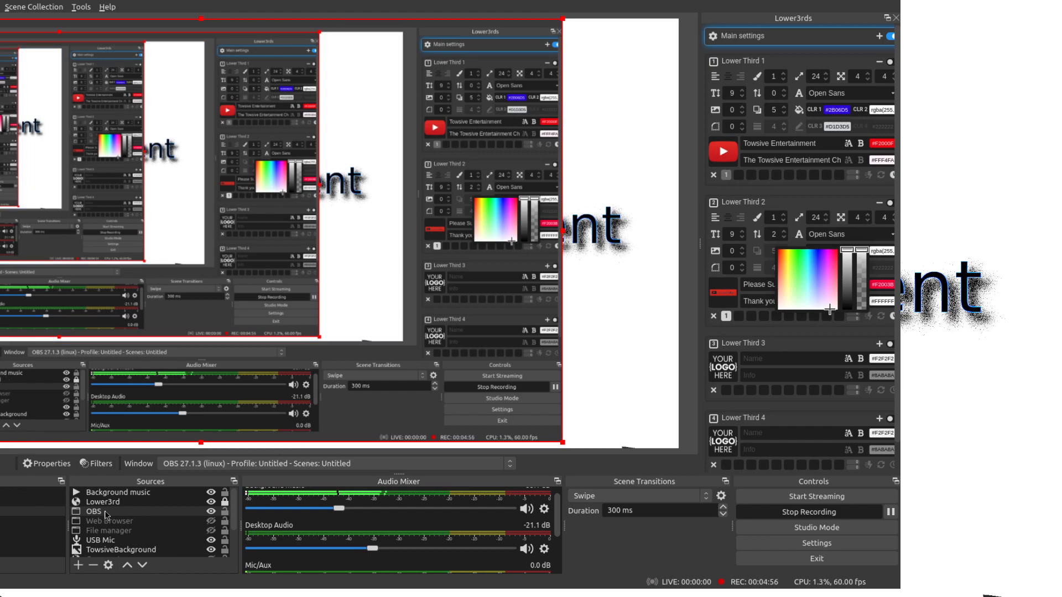
Toggle the File manager source's eye icon in the Sources list to show it.
{"action": "left_click", "coordinate": [103, 502]}
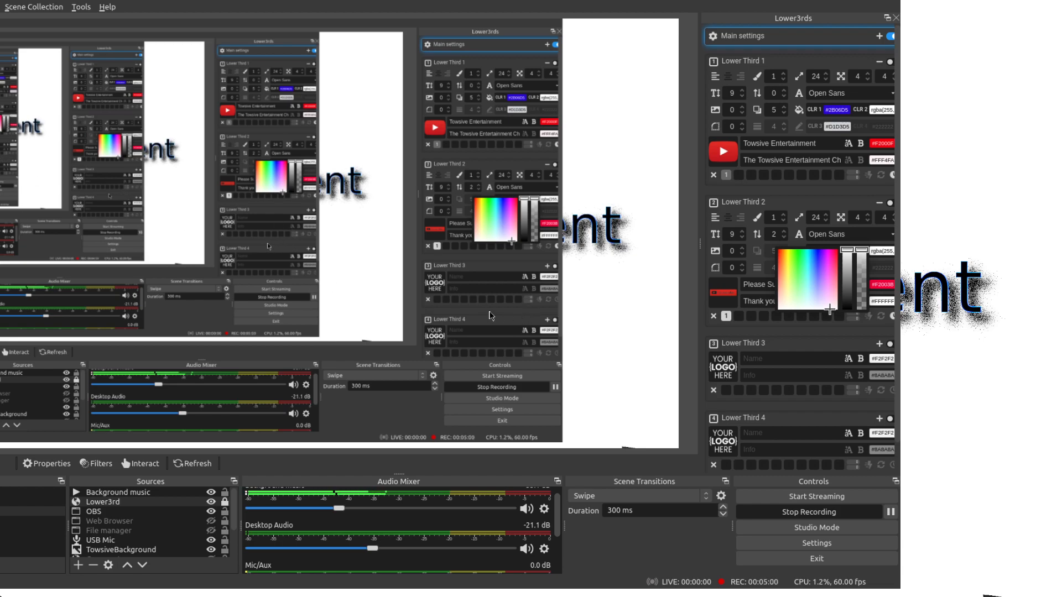
{"action": "mouse_move", "coordinate": [437, 302]}
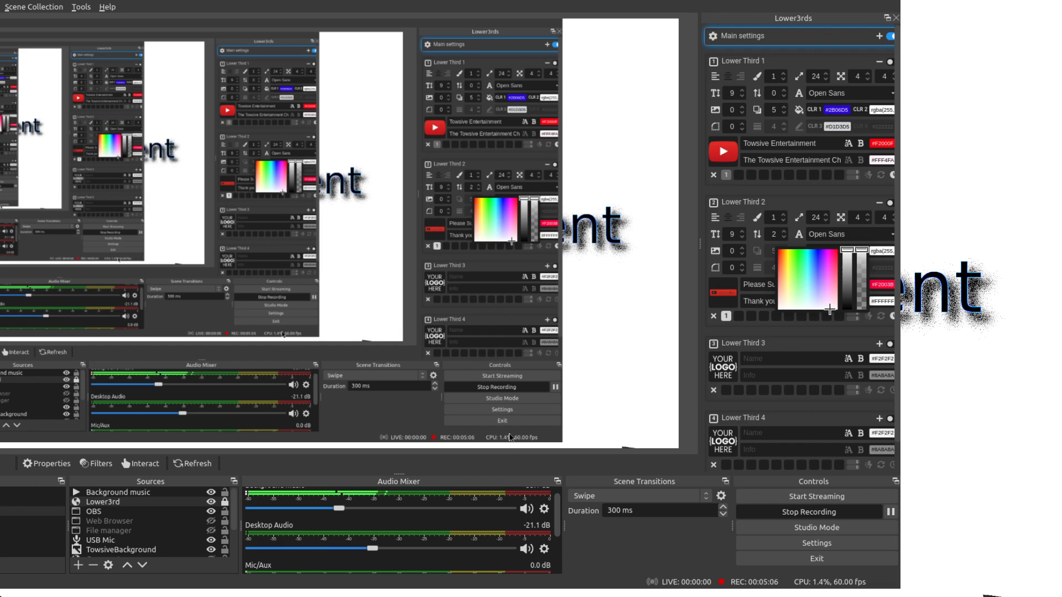
{"action": "left_click", "coordinate": [102, 501]}
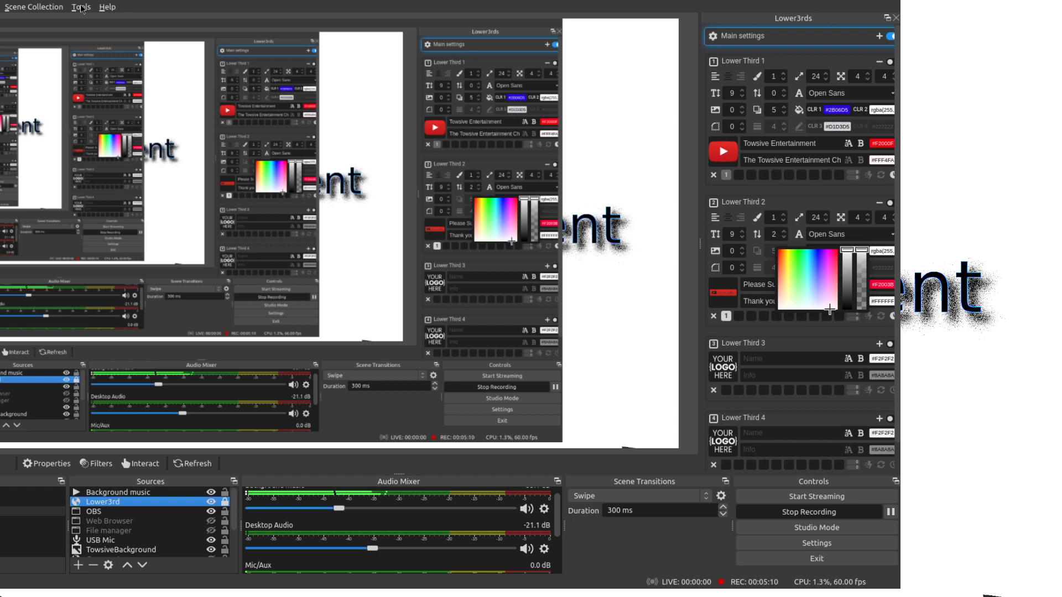
{"action": "mouse_move", "coordinate": [78, 13]}
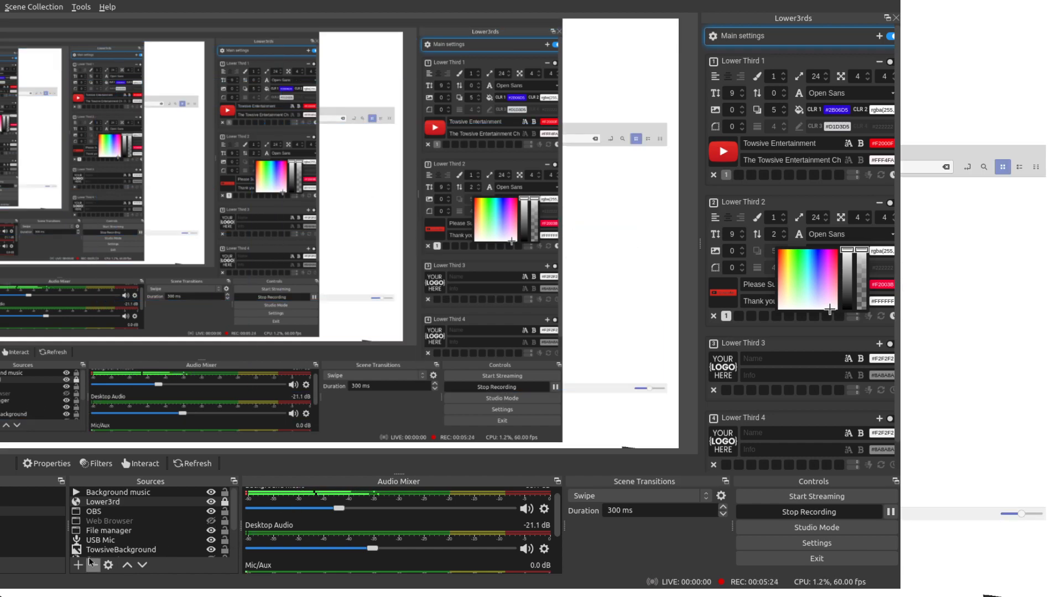
Select the File manager window capture source in the Sources list.
{"action": "left_click", "coordinate": [108, 530]}
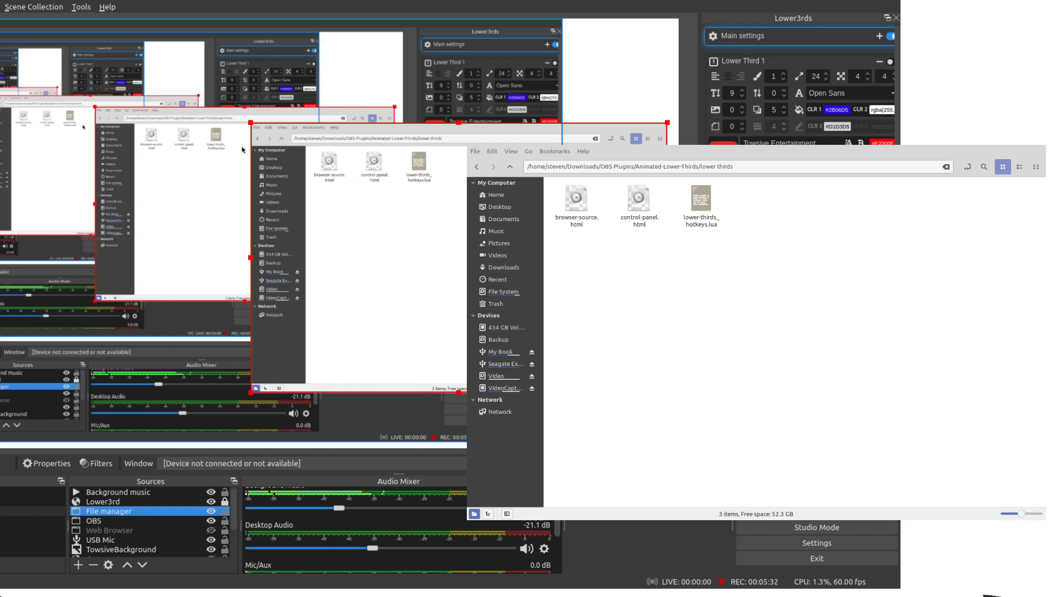
{"action": "mouse_move", "coordinate": [422, 157]}
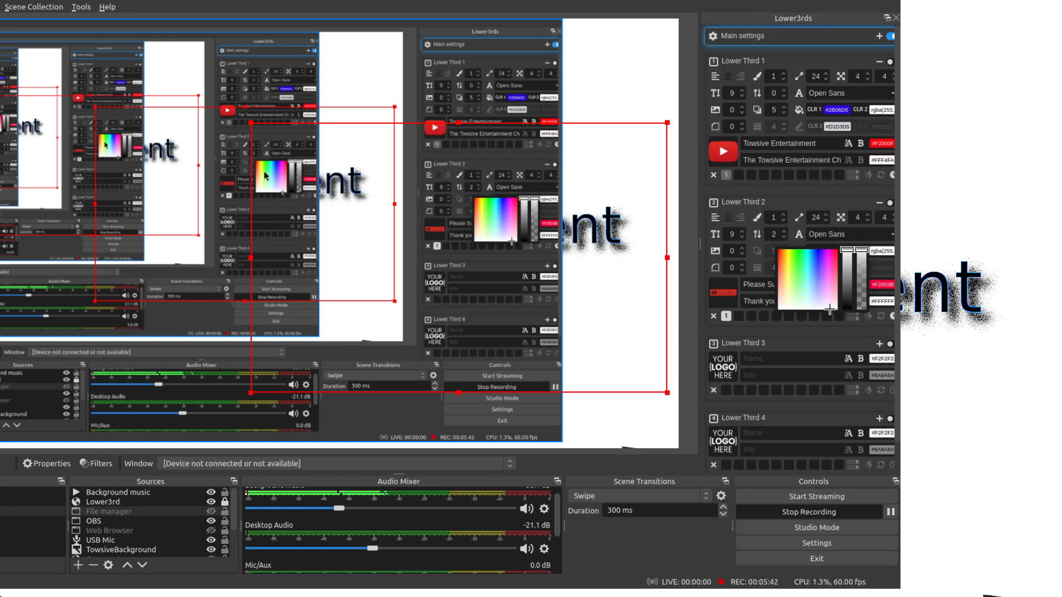
{"action": "mouse_move", "coordinate": [386, 133]}
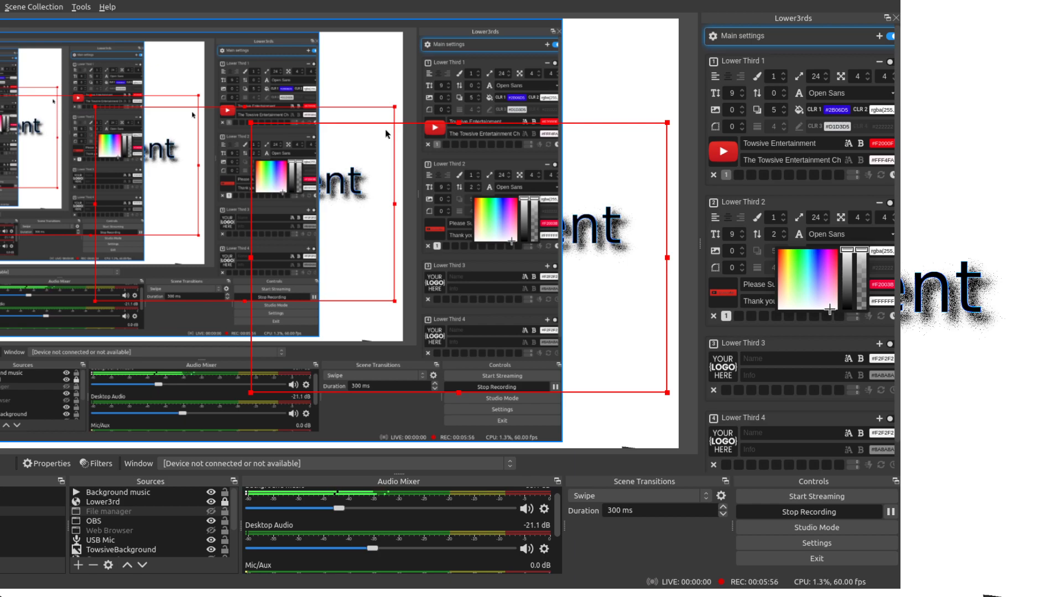
{"action": "mouse_move", "coordinate": [193, 15]}
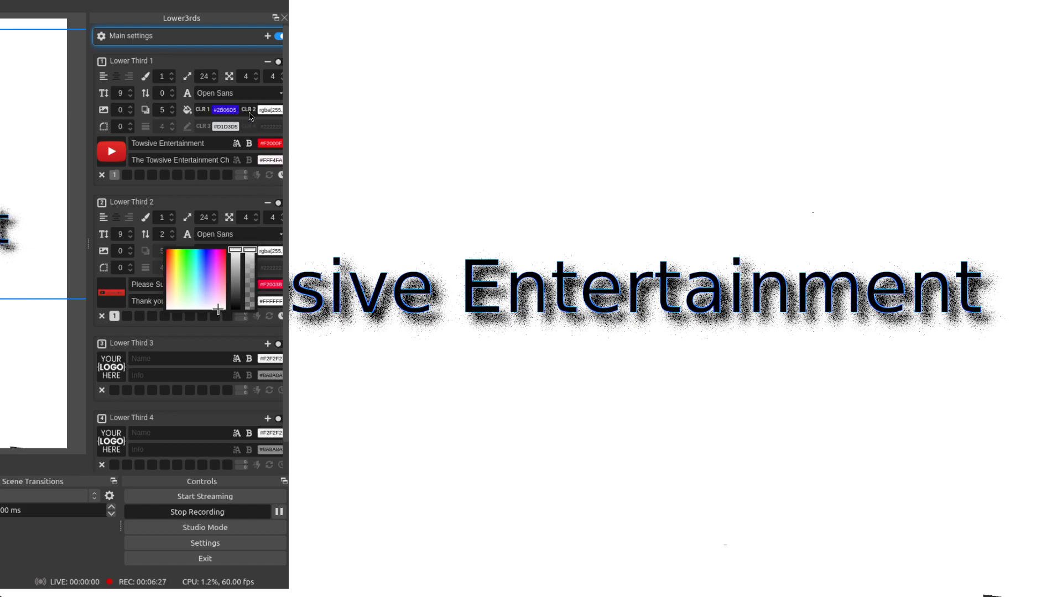
{"action": "mouse_move", "coordinate": [148, 39]}
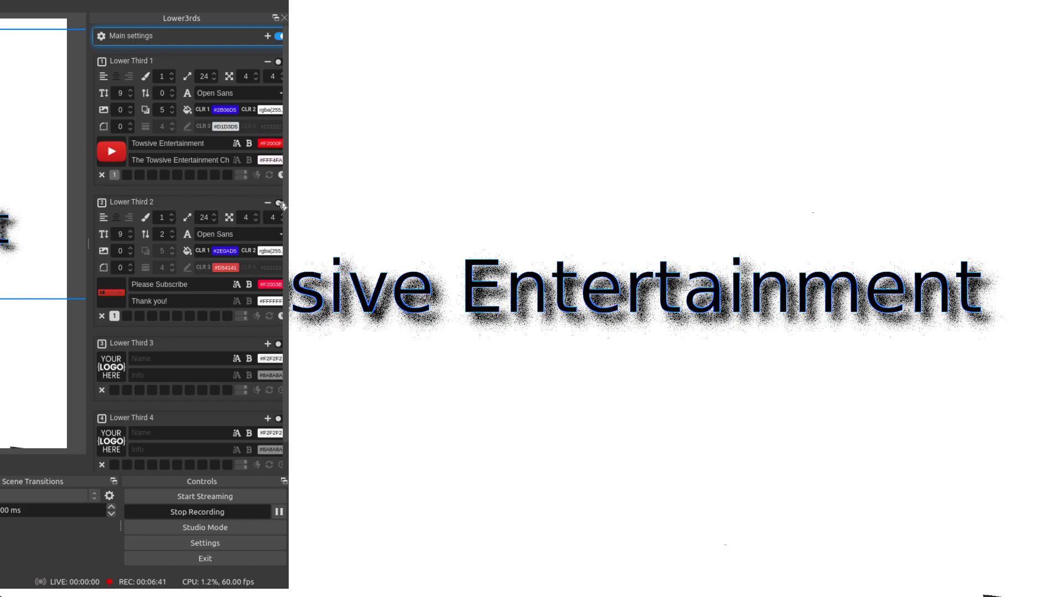
{"action": "mouse_move", "coordinate": [286, 78]}
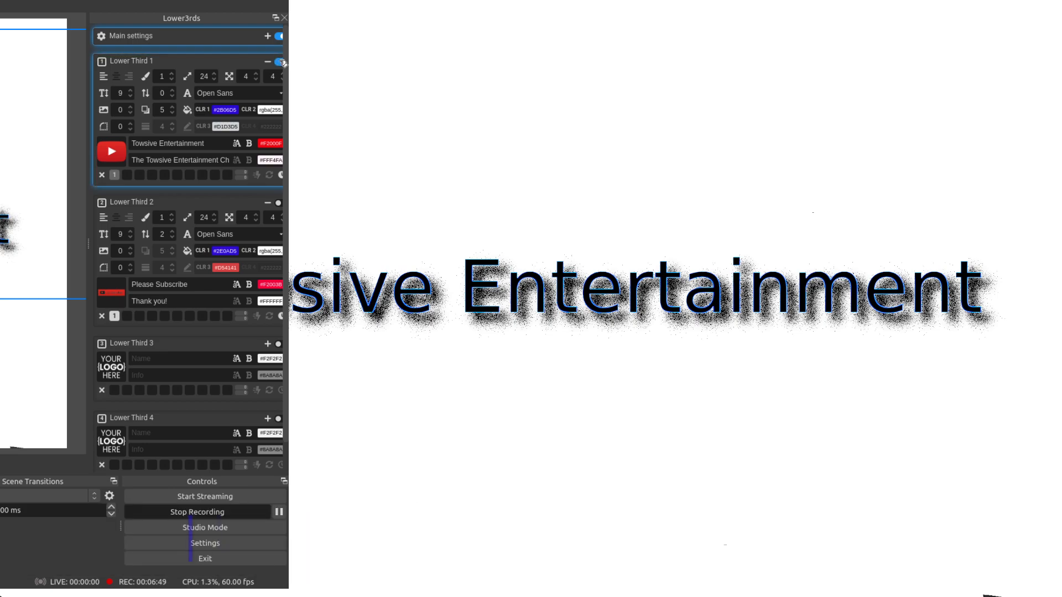
Display Lower Third 1's custom LT1 Times row, showing 2 / 2 / 2.
{"action": "left_click", "coordinate": [278, 61]}
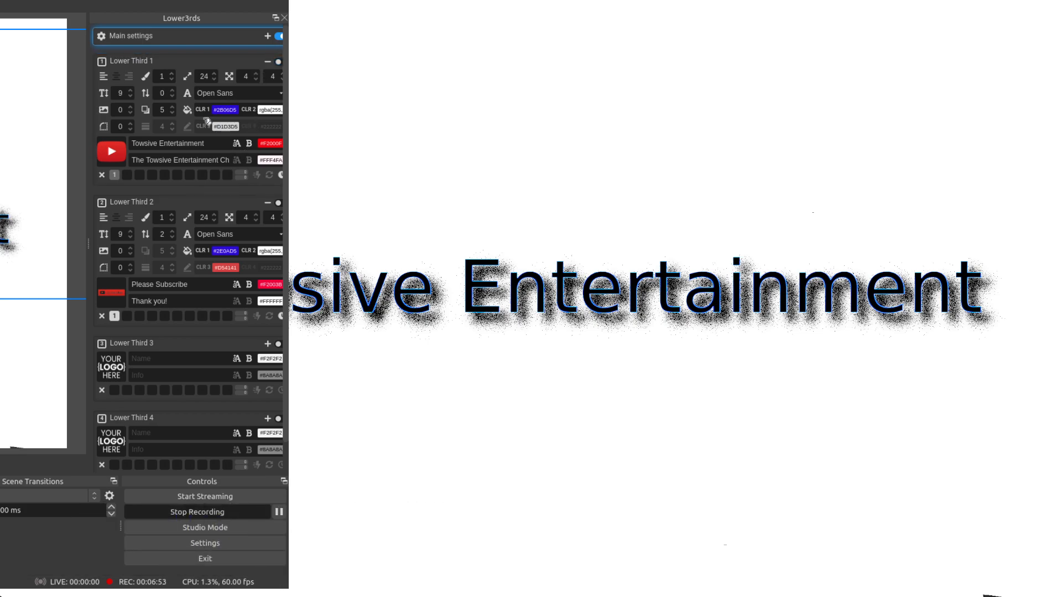
{"action": "mouse_move", "coordinate": [215, 176]}
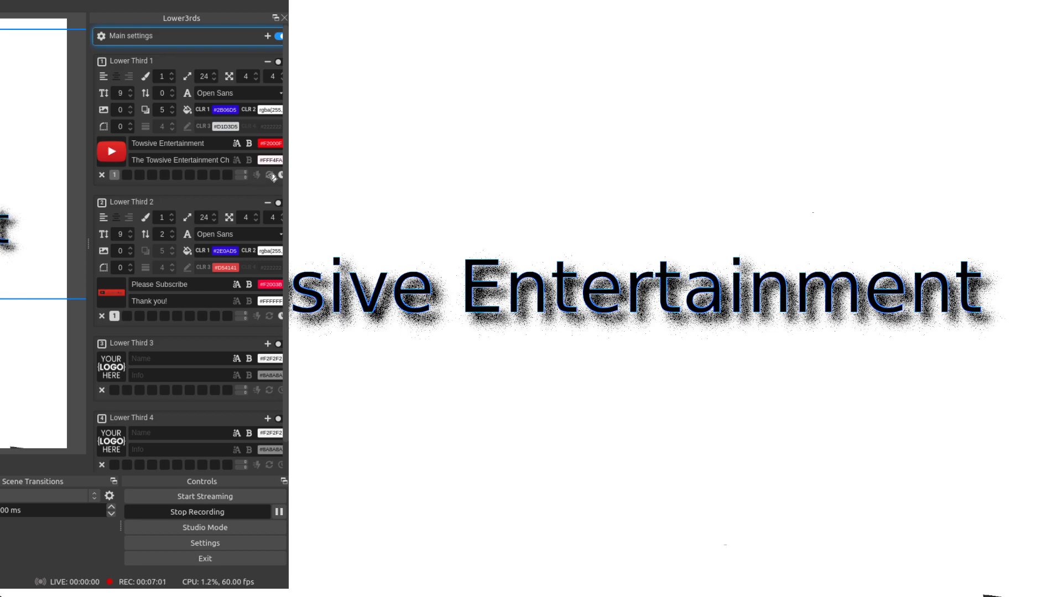
{"action": "mouse_move", "coordinate": [278, 177]}
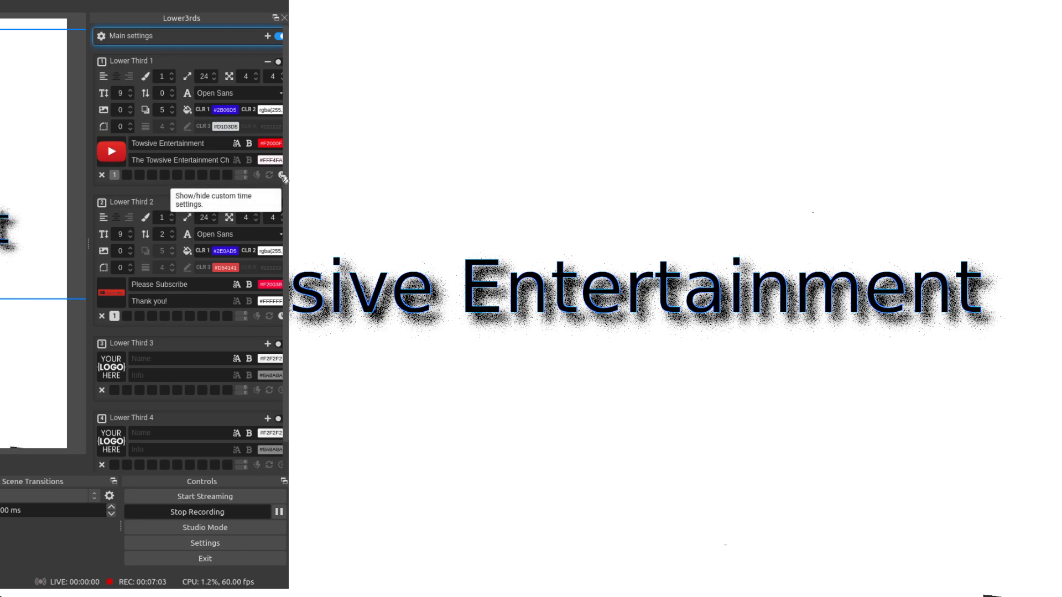
{"action": "left_click", "coordinate": [277, 175]}
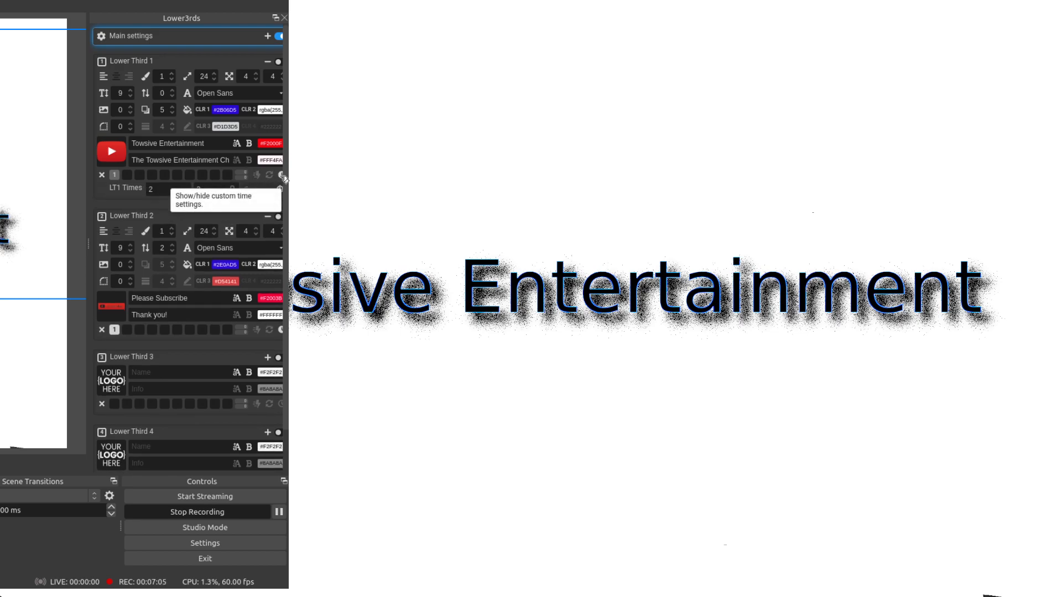
{"action": "left_click", "coordinate": [283, 174]}
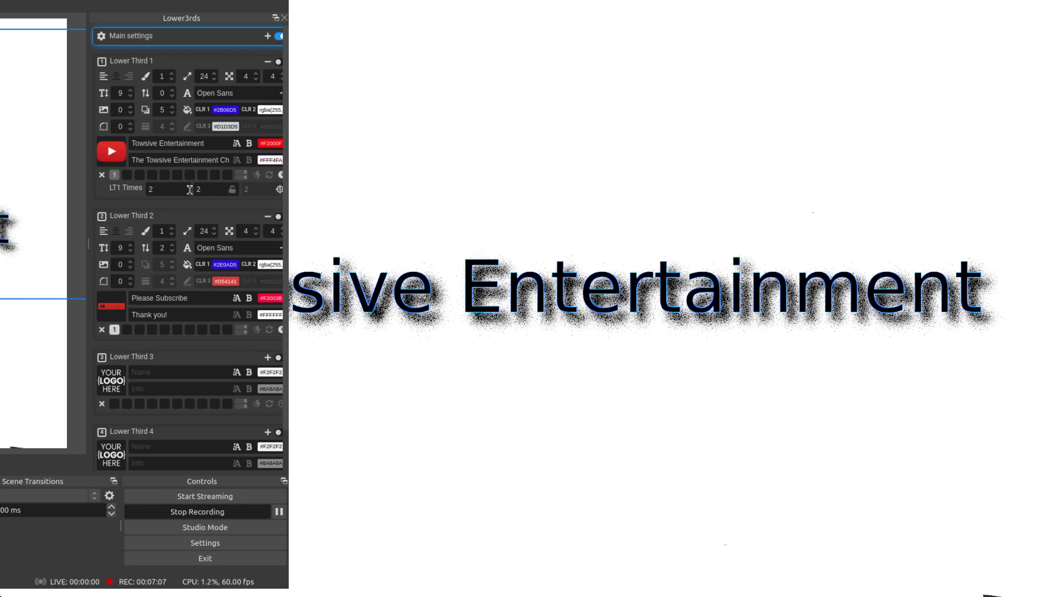
{"action": "mouse_move", "coordinate": [233, 42]}
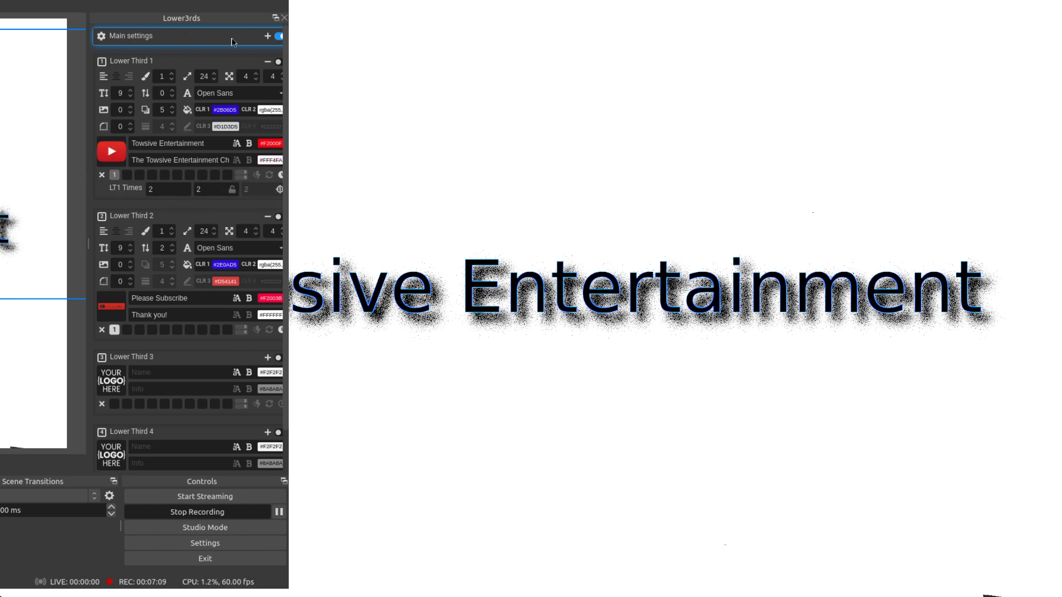
{"action": "left_click", "coordinate": [269, 37]}
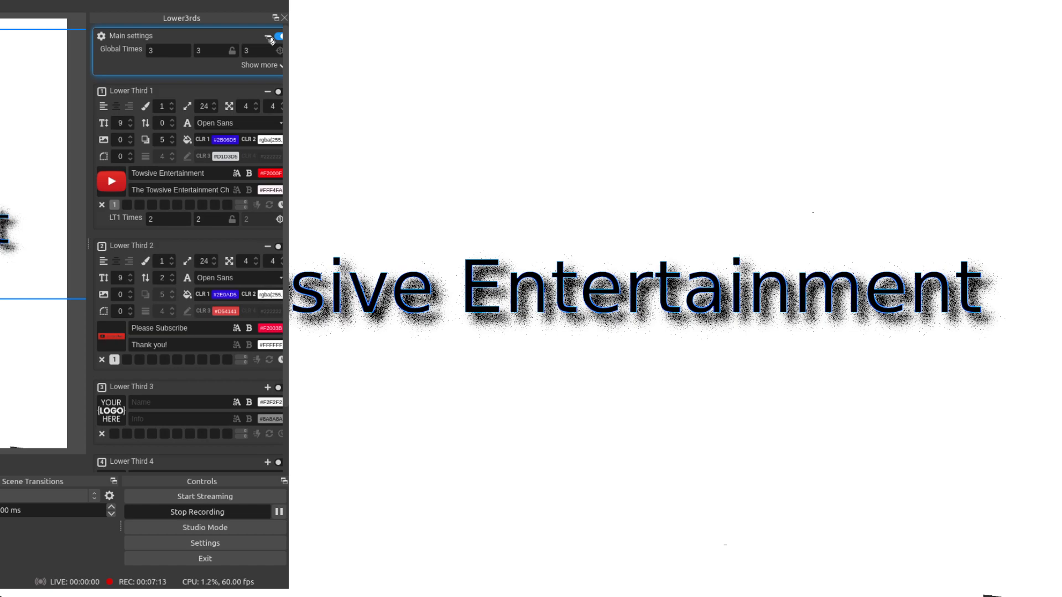
{"action": "mouse_move", "coordinate": [242, 21]}
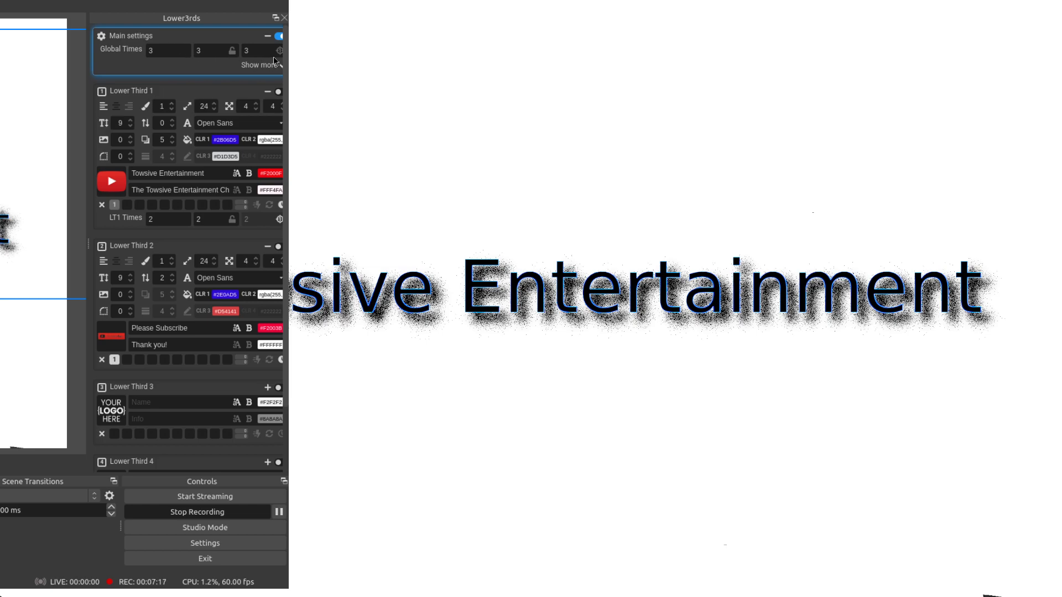
{"action": "left_click", "coordinate": [259, 64]}
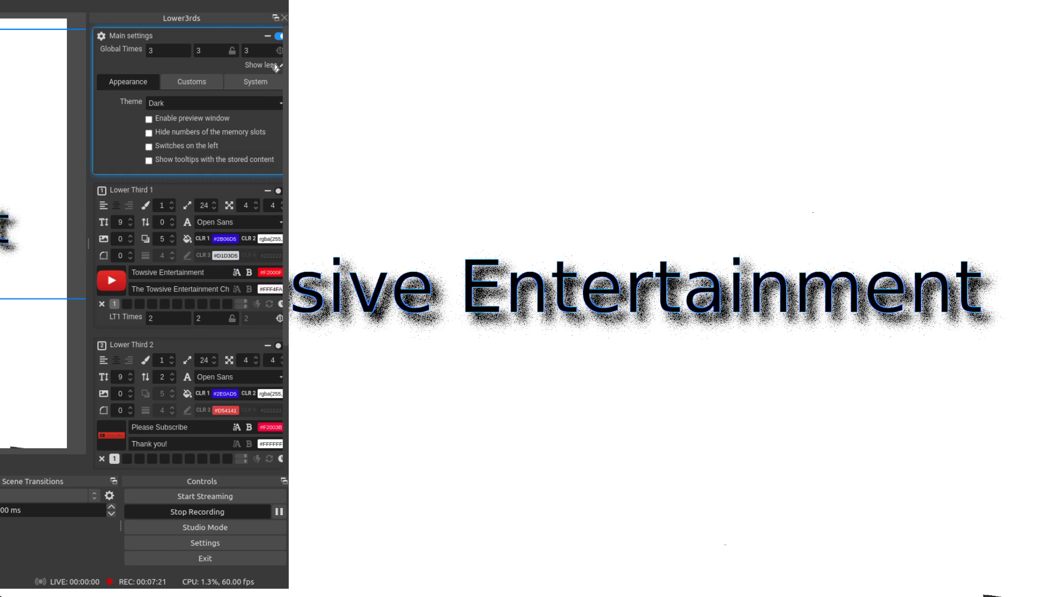
{"action": "left_click", "coordinate": [261, 66]}
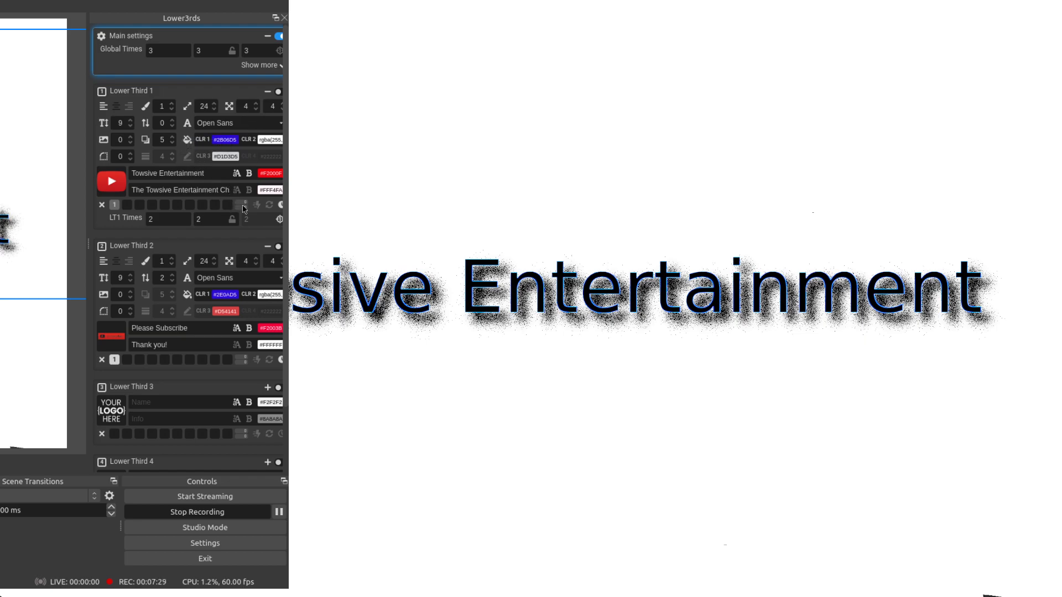
{"action": "mouse_move", "coordinate": [280, 219]}
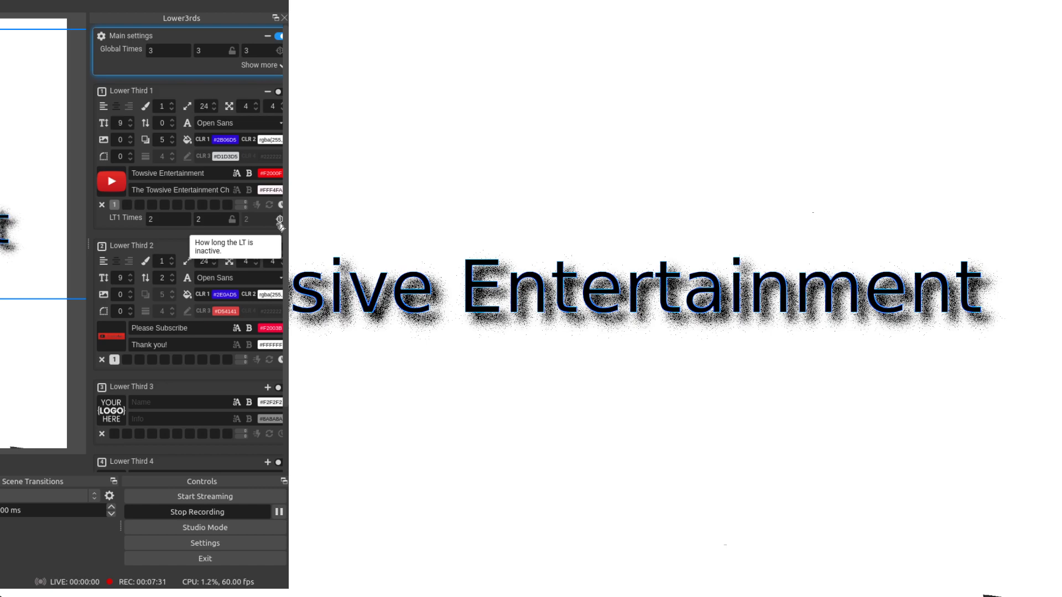
{"action": "mouse_move", "coordinate": [280, 220]}
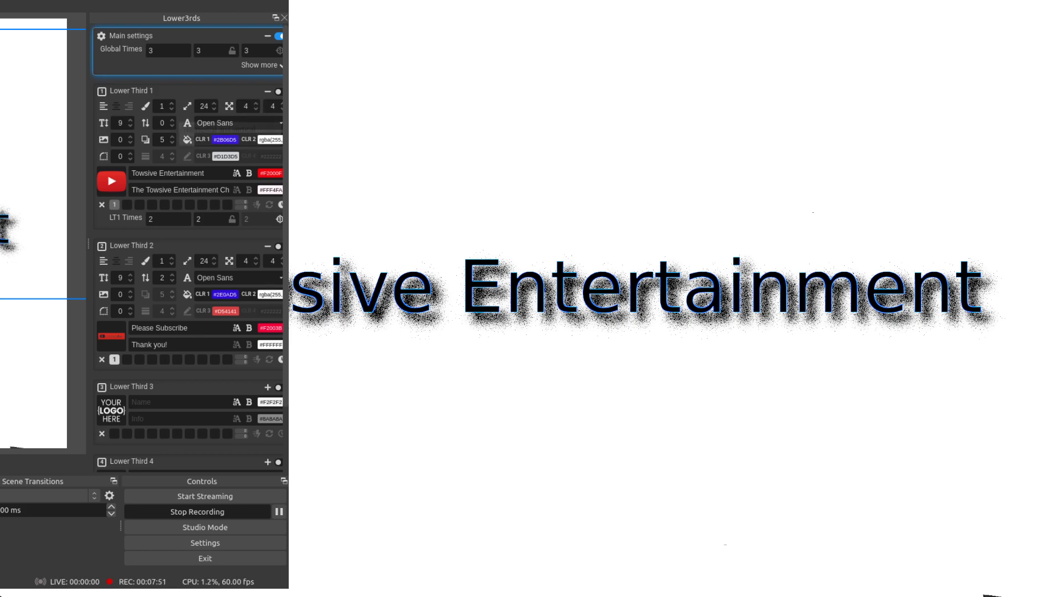
{"action": "mouse_move", "coordinate": [239, 219]}
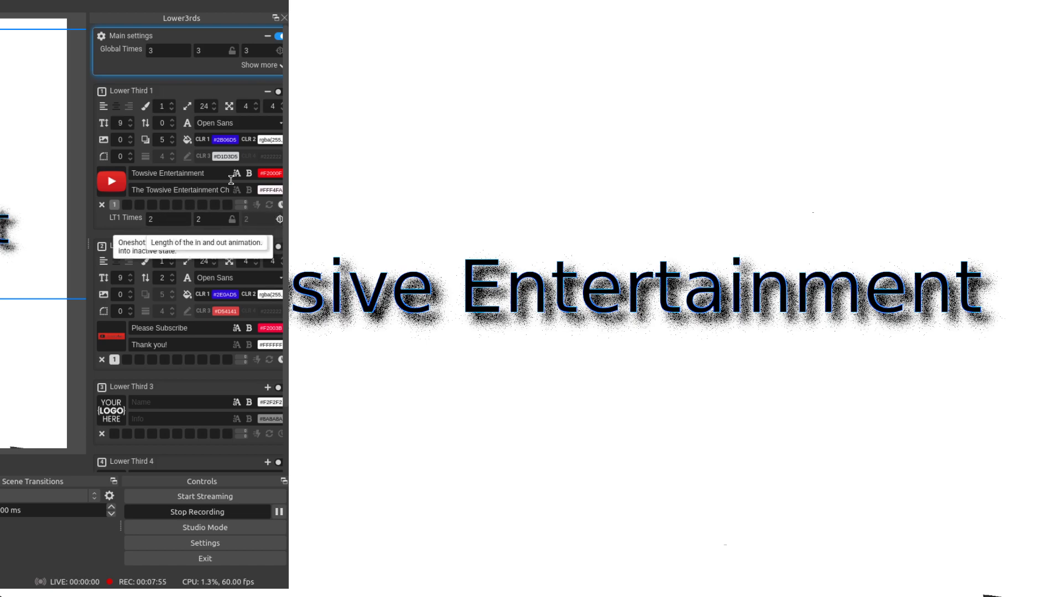
{"action": "mouse_move", "coordinate": [233, 149]}
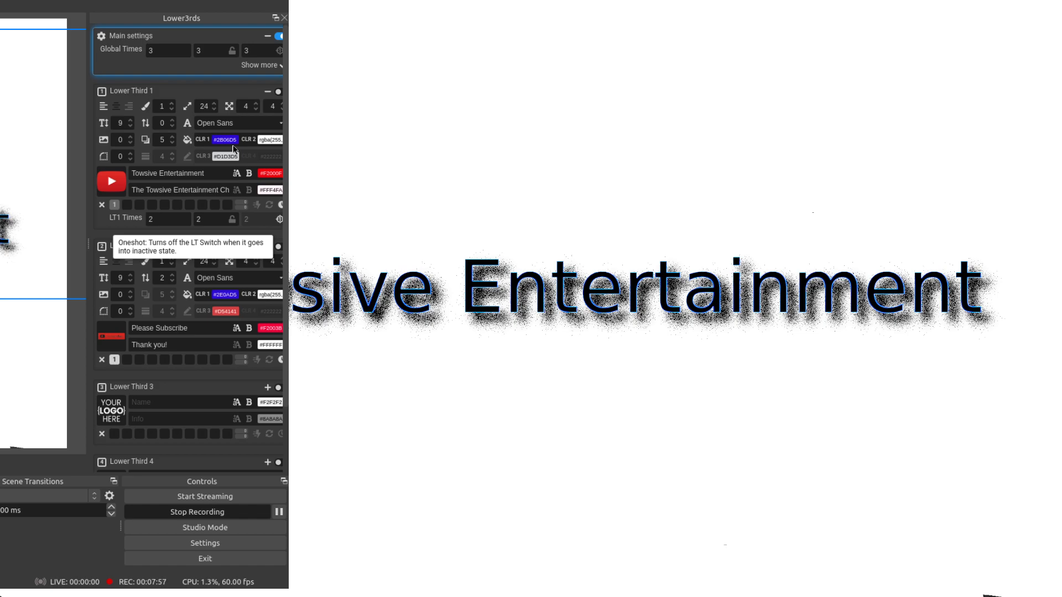
{"action": "mouse_move", "coordinate": [213, 157]}
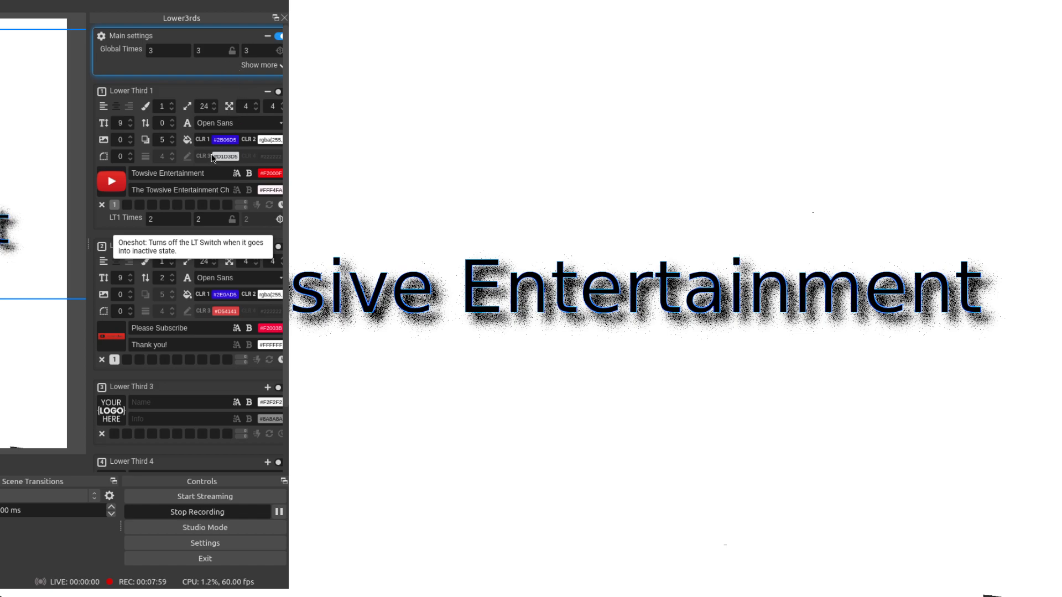
{"action": "mouse_move", "coordinate": [260, 148]}
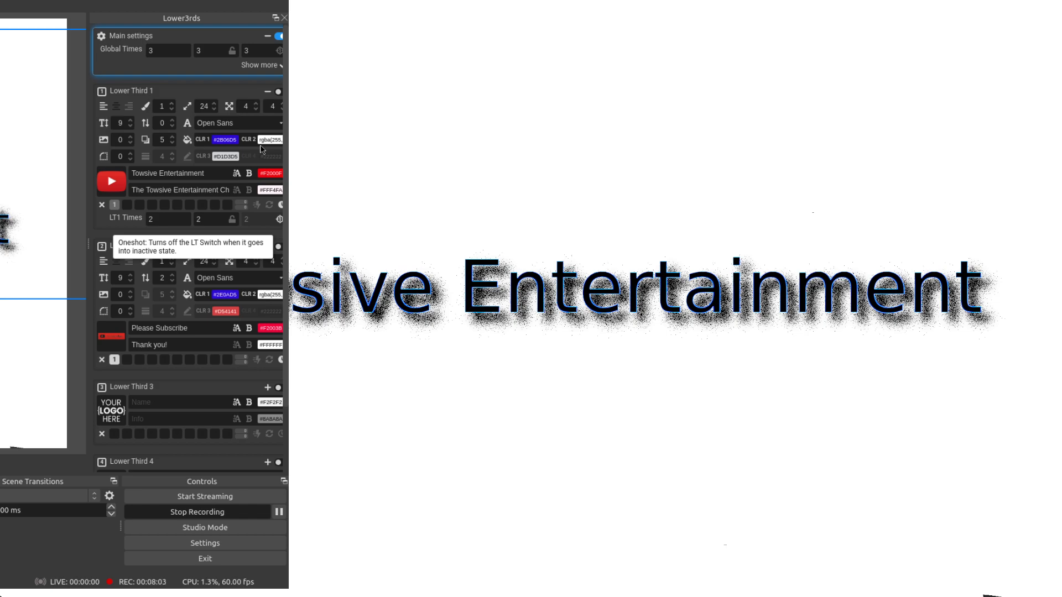
Open Lower Third 1's logo image dialog and browse for a different logo.
{"action": "left_click", "coordinate": [111, 181]}
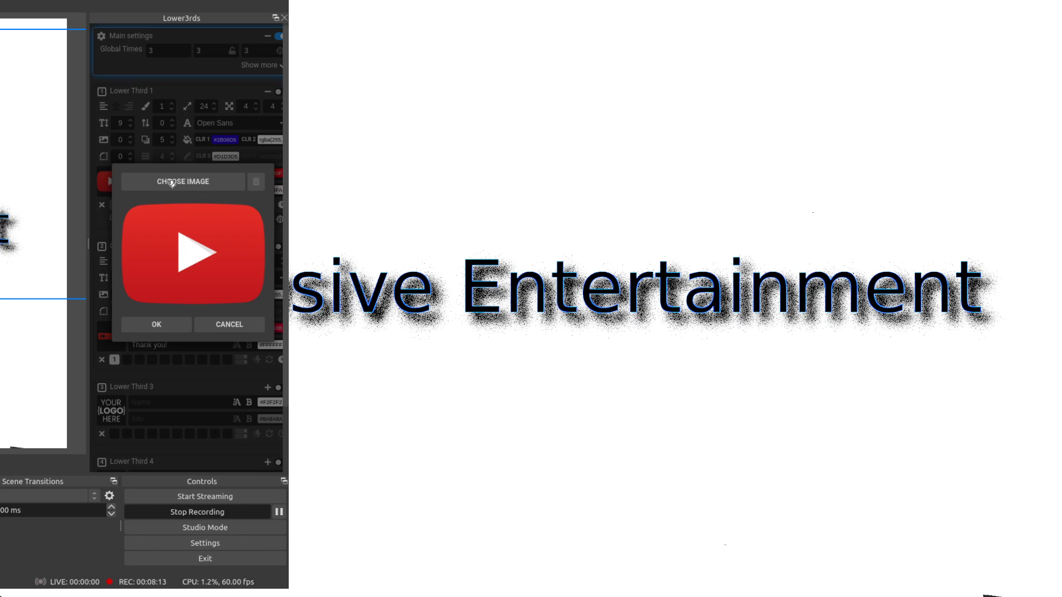
{"action": "left_click", "coordinate": [156, 324]}
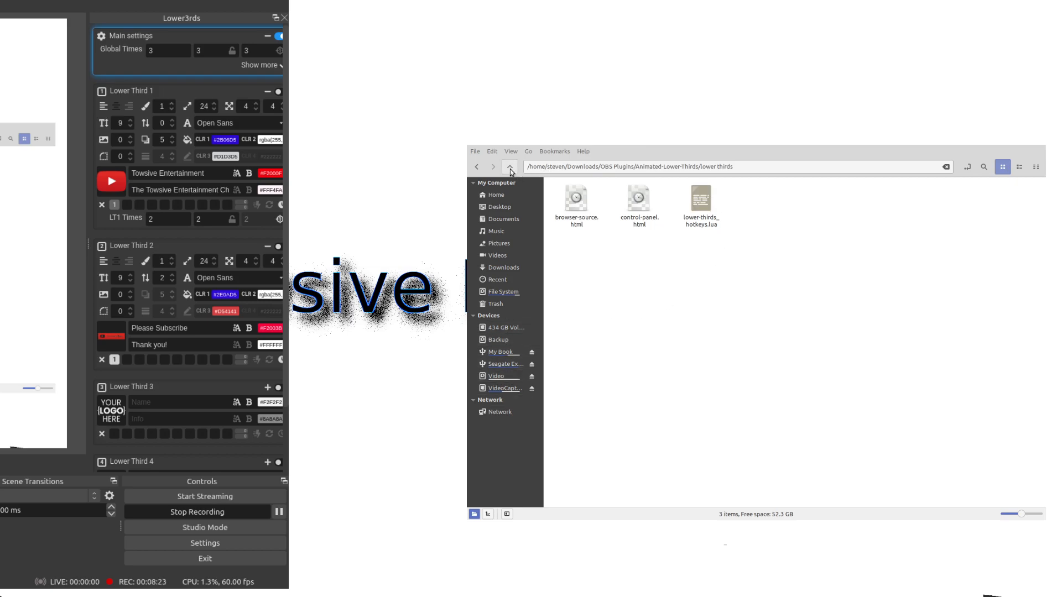
Go up to Animated-Lower-Thirds, open logos, and select logo_3, logo_4, then logo_1.png.
{"action": "left_click", "coordinate": [510, 166]}
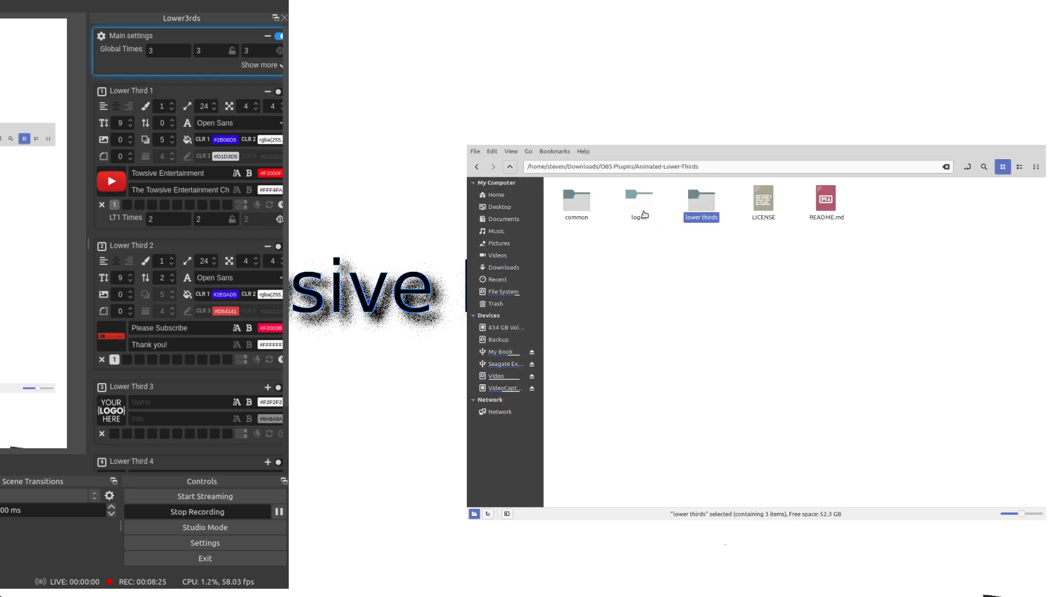
{"action": "mouse_move", "coordinate": [638, 212]}
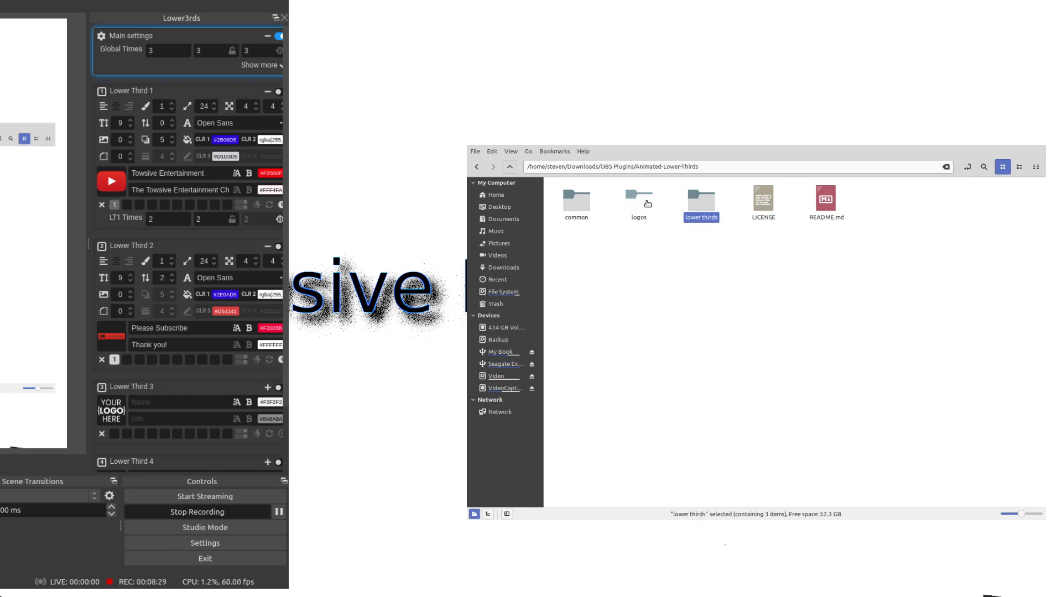
{"action": "double_click", "coordinate": [637, 199]}
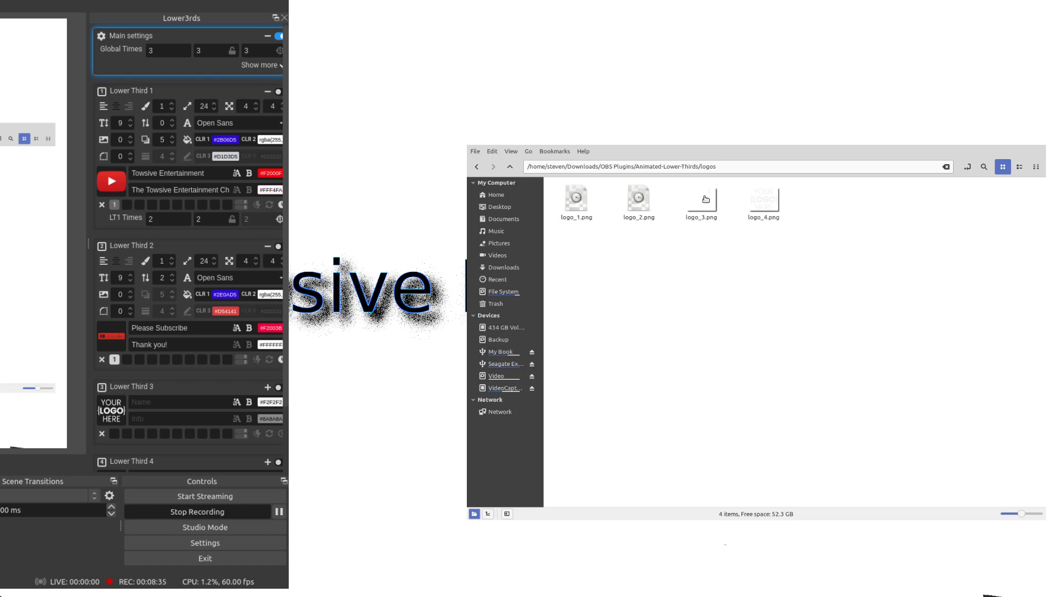
{"action": "left_click", "coordinate": [701, 203]}
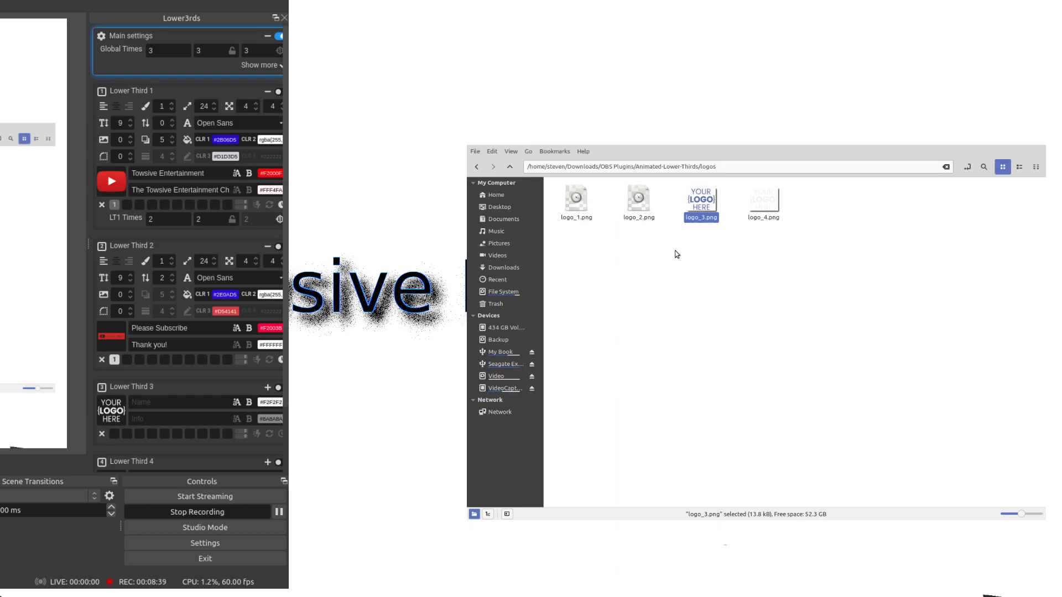
{"action": "left_click", "coordinate": [762, 202]}
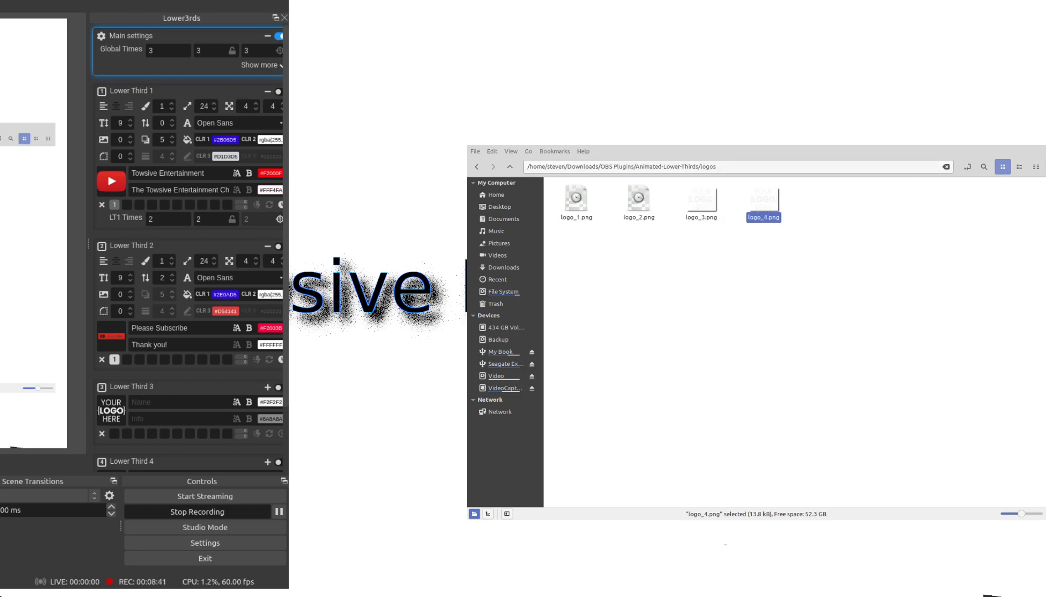
{"action": "mouse_move", "coordinate": [923, 181]}
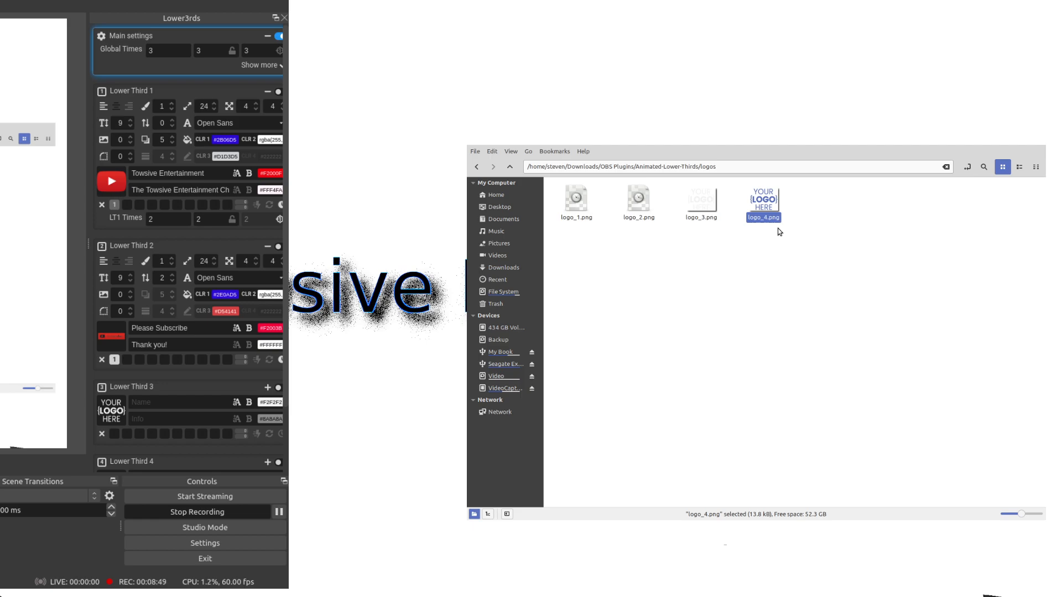
{"action": "left_click", "coordinate": [577, 200]}
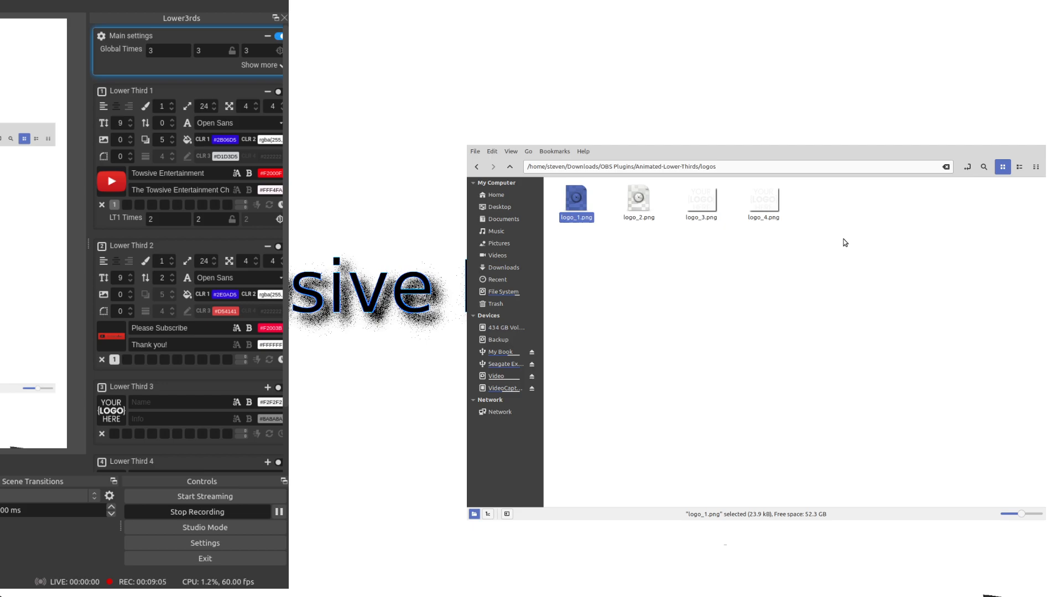
{"action": "mouse_move", "coordinate": [727, 358]}
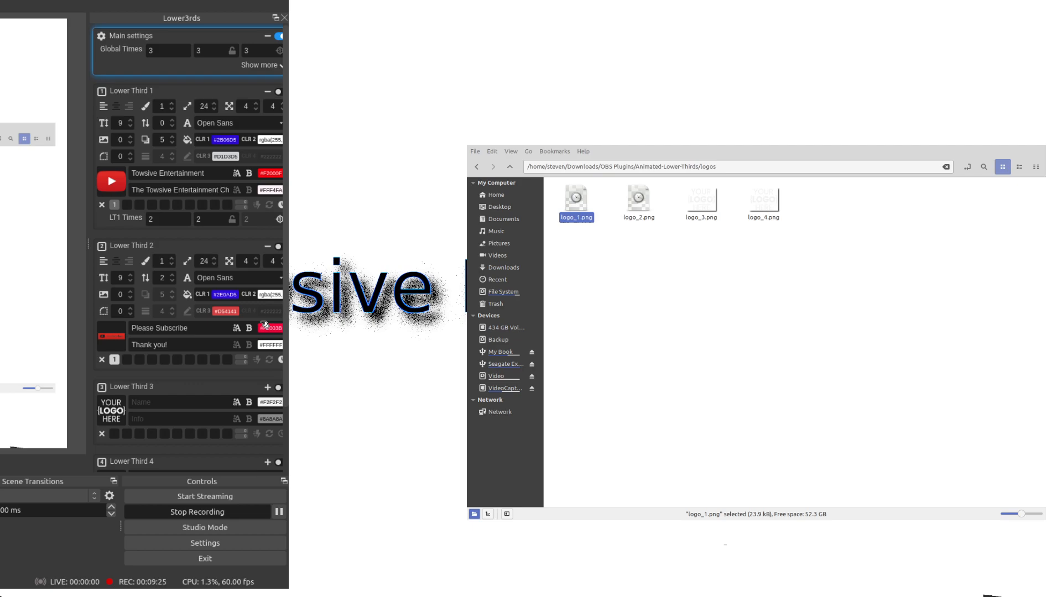
{"action": "mouse_move", "coordinate": [69, 188]}
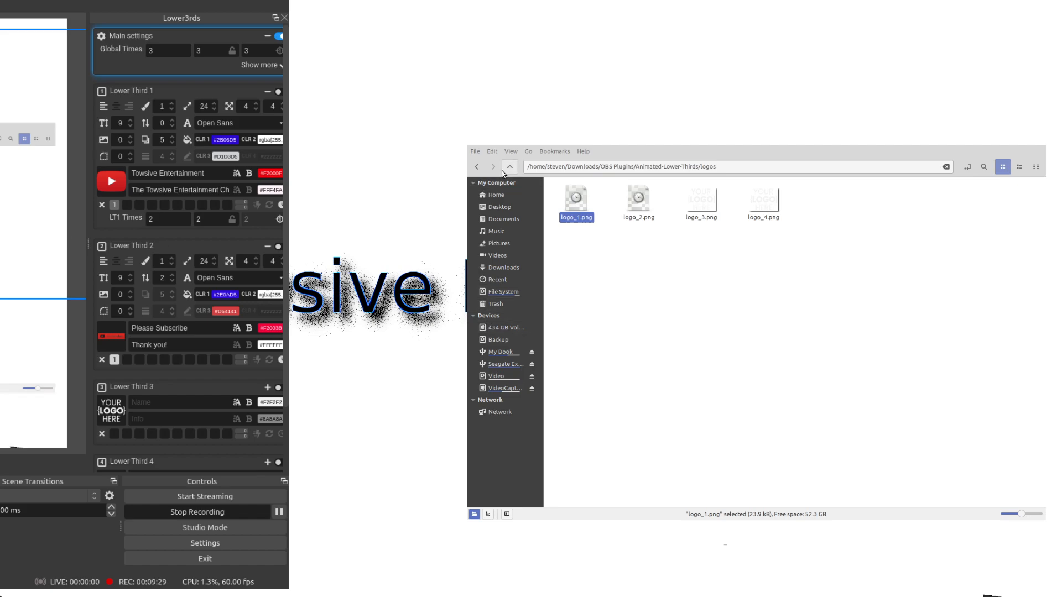
Return Nemo to the OBS Plugins folder, then start editing the Lower Third 1 name.
{"action": "left_click", "coordinate": [509, 166]}
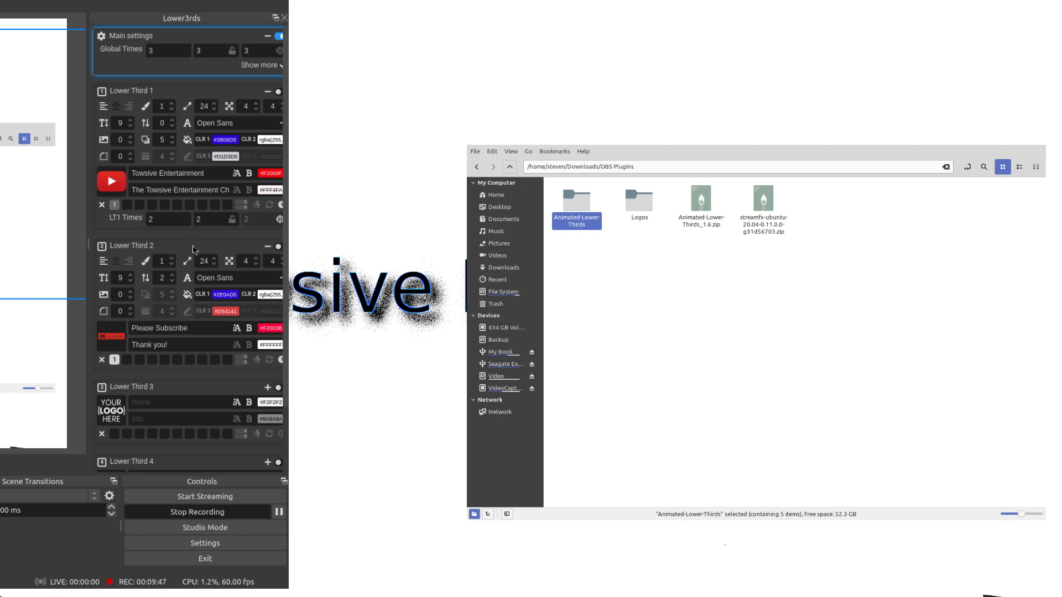
{"action": "mouse_move", "coordinate": [219, 269]}
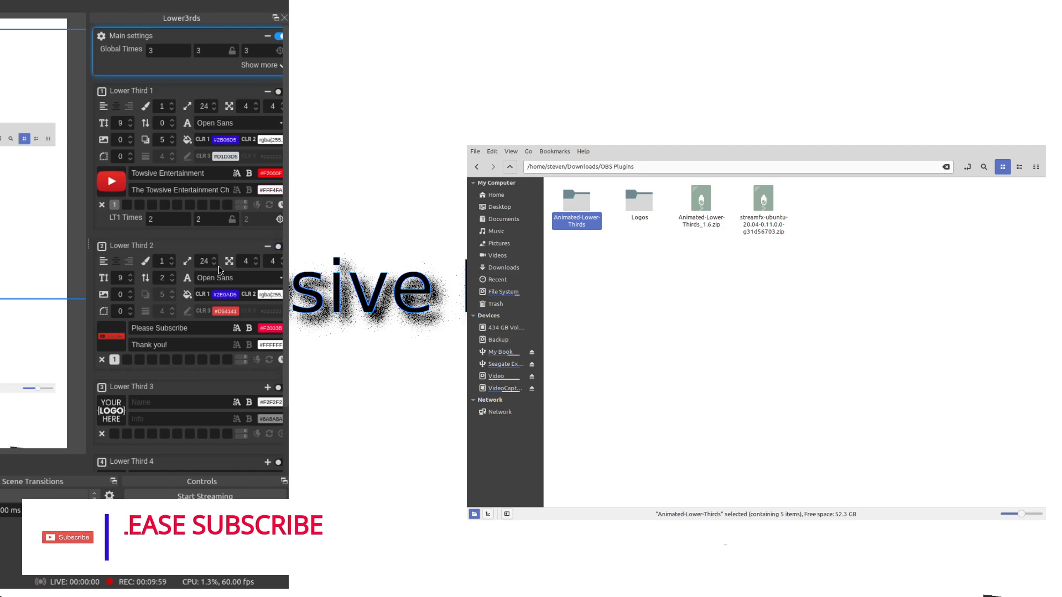
{"action": "left_click", "coordinate": [203, 496]}
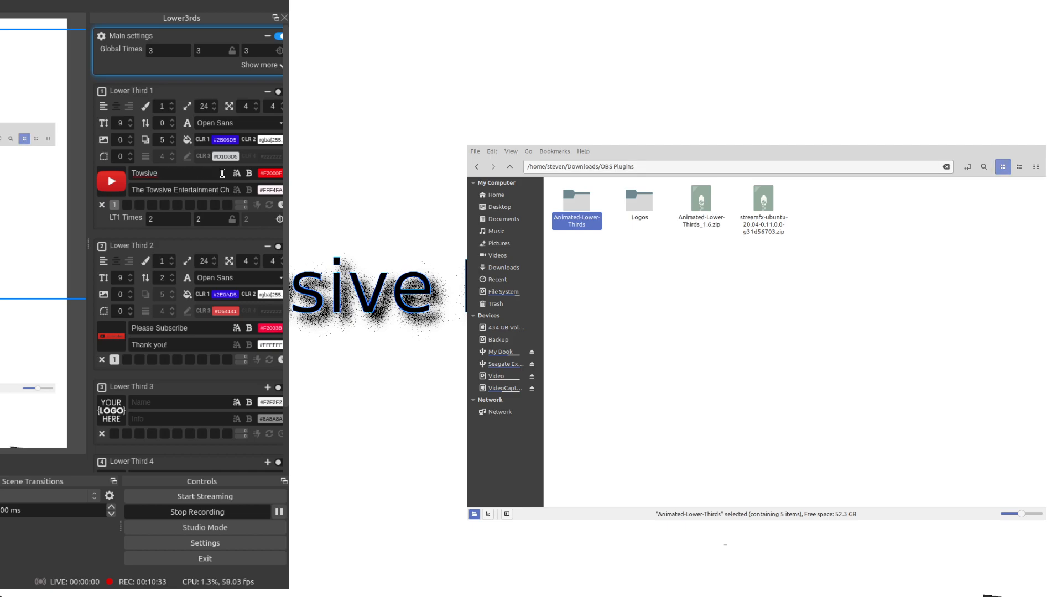
{"action": "type", "text": "1"}
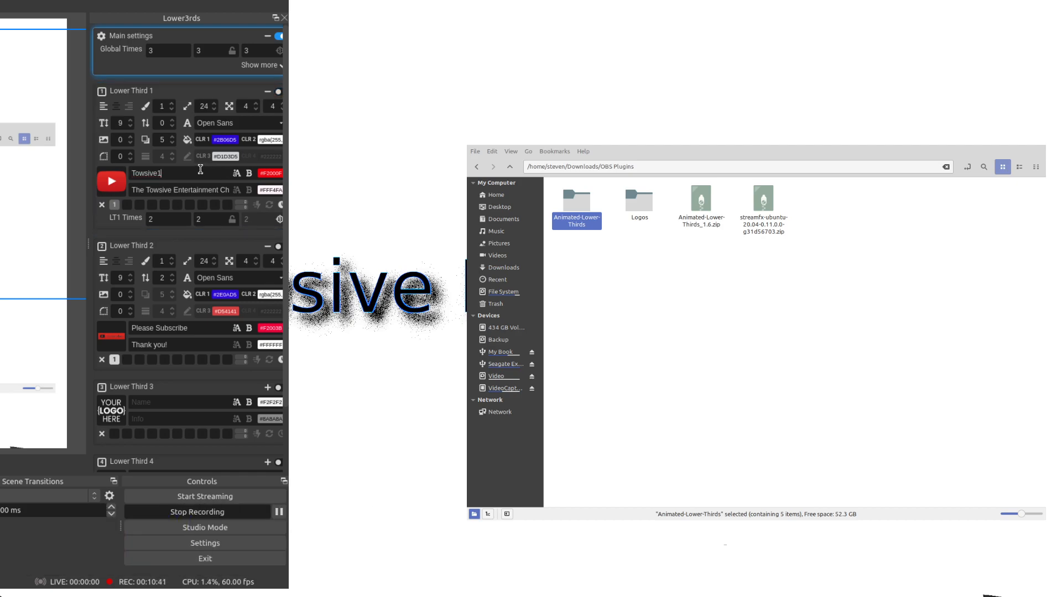
{"action": "key", "text": "BackSpace"}
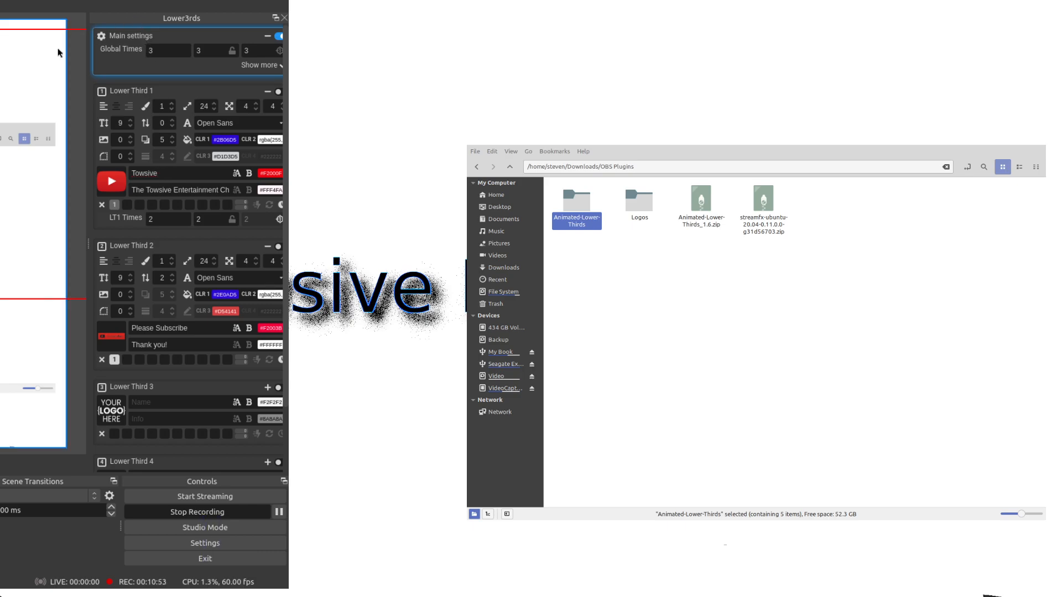
{"action": "left_click", "coordinate": [273, 91]}
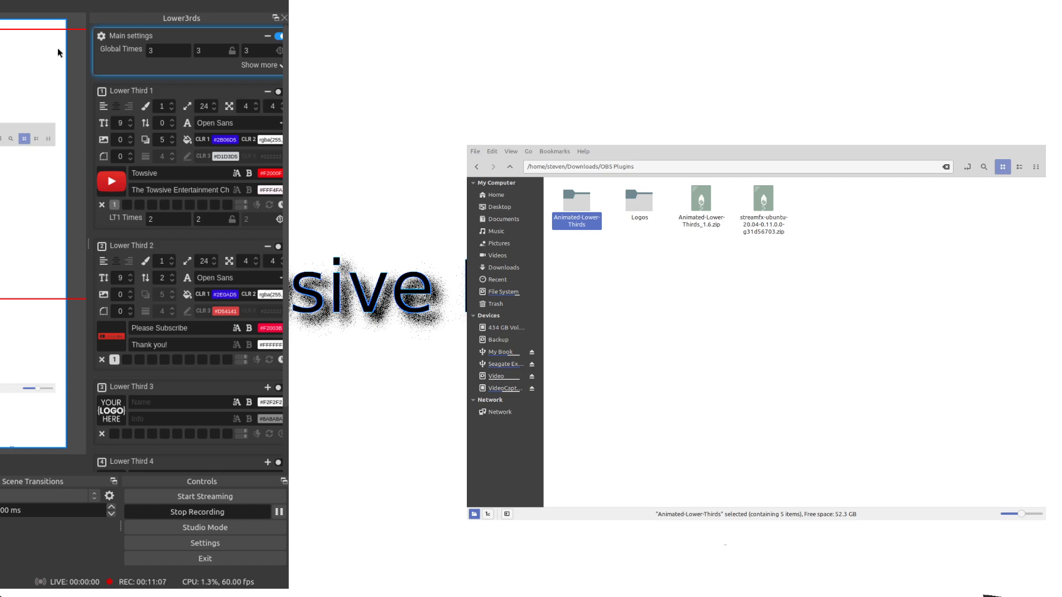
{"action": "mouse_move", "coordinate": [27, 207]}
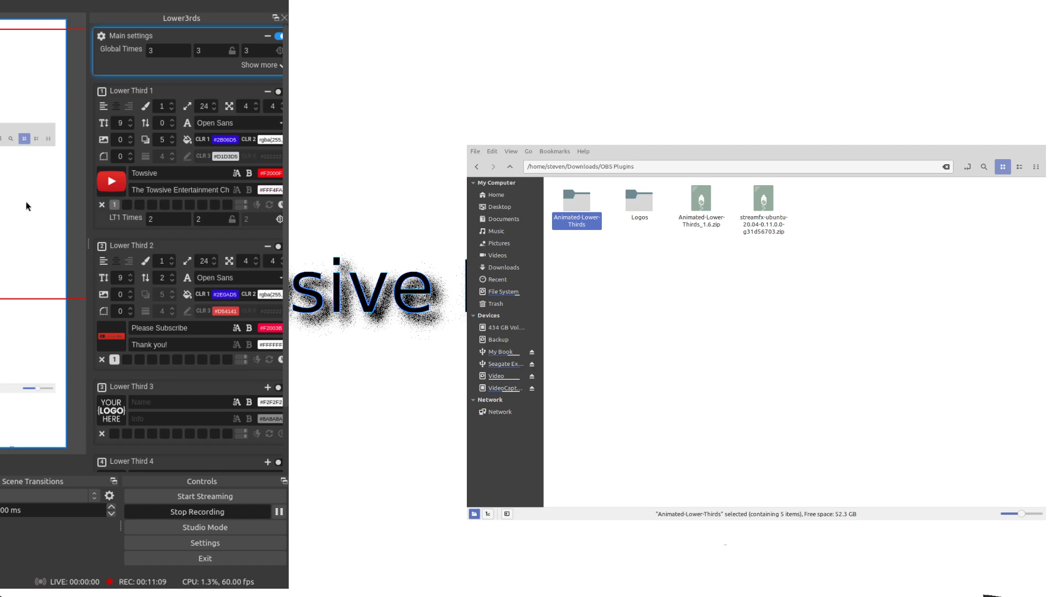